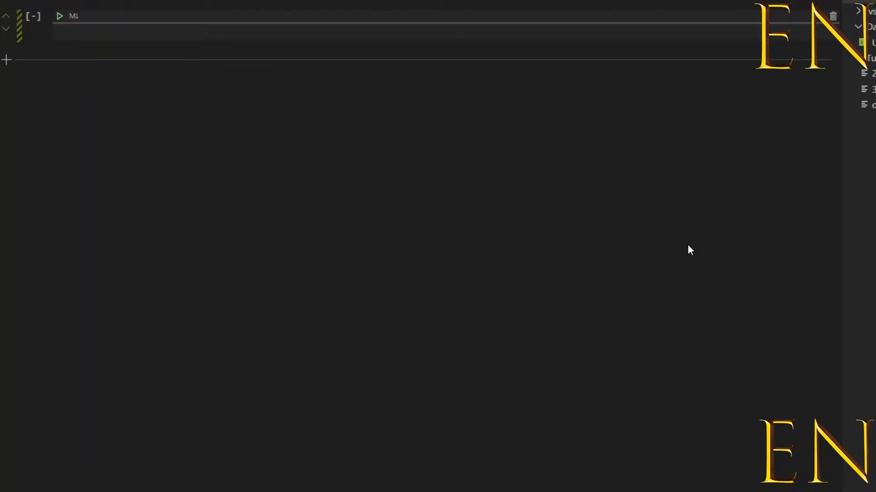
{"action": "mouse_move", "coordinate": [678, 256]}
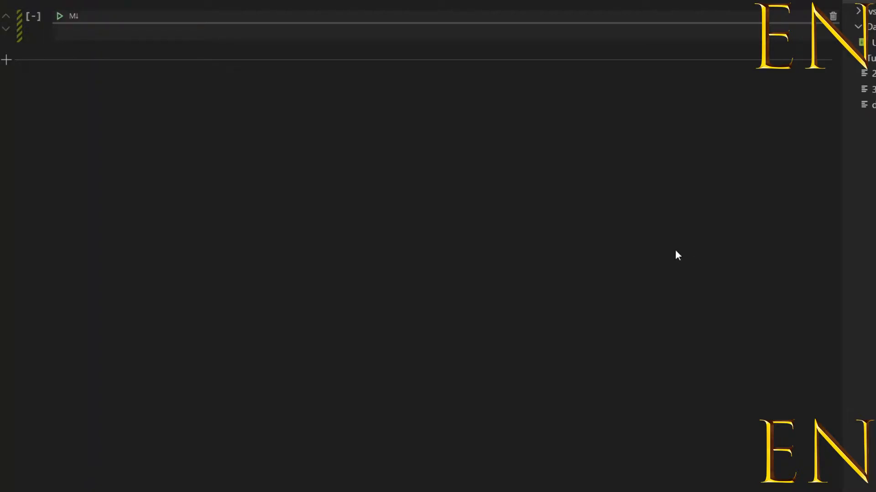
{"action": "mouse_move", "coordinate": [671, 258]}
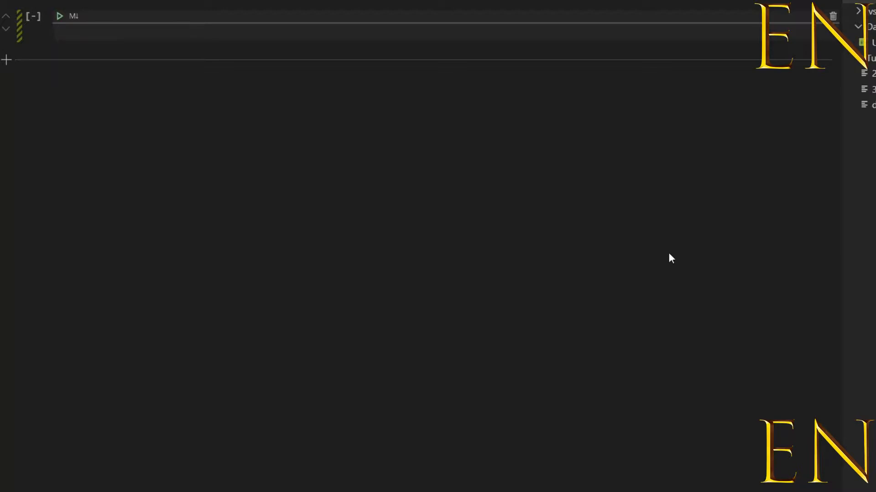
{"action": "mouse_move", "coordinate": [664, 263]}
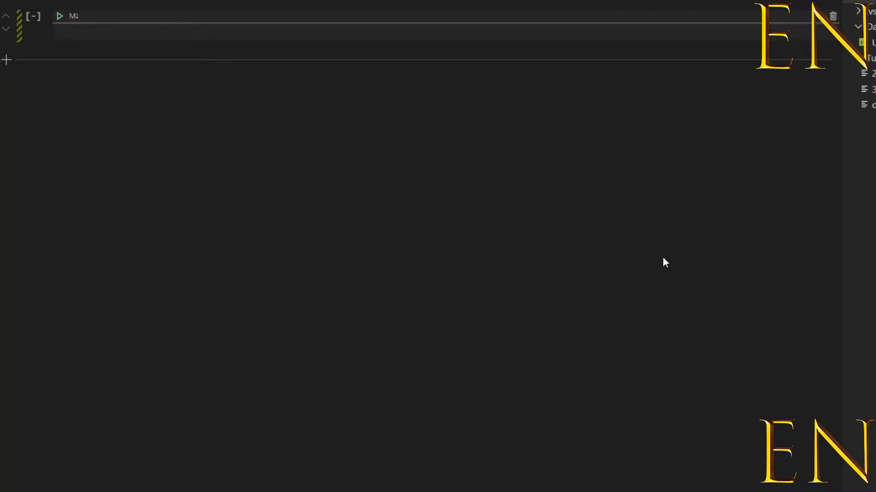
{"action": "mouse_move", "coordinate": [661, 267]}
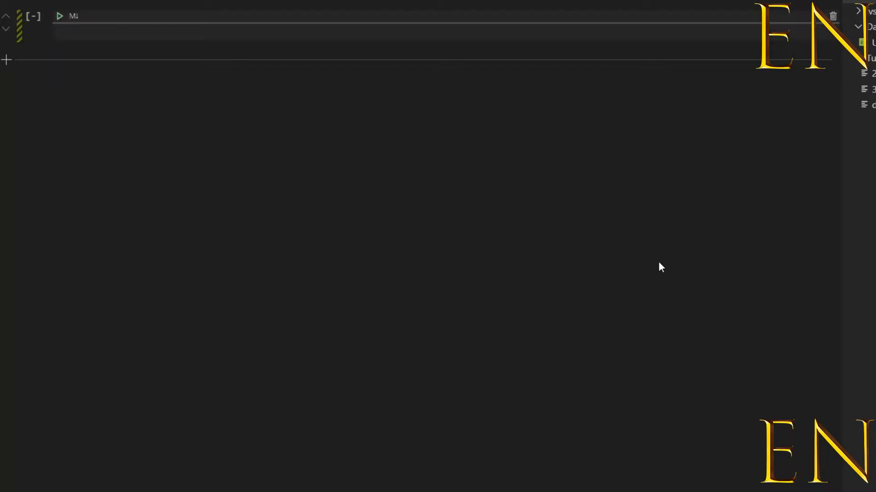
Step: Import pandas as pd in the first cell and start typing in the new cell
{"action": "type", "text": "i"}
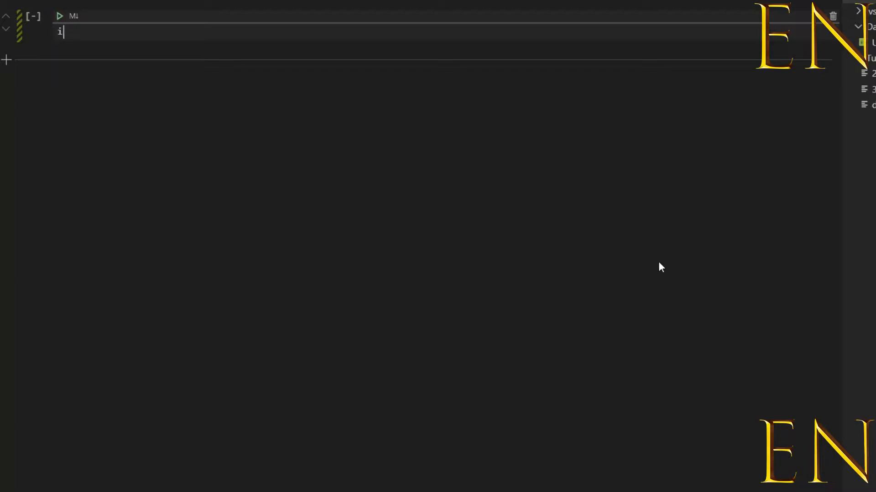
{"action": "type", "text": "mport pandas as"}
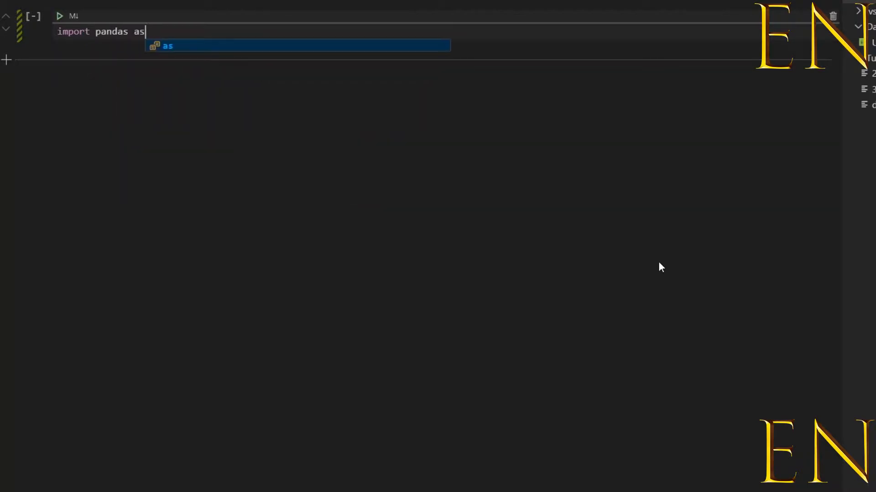
{"action": "type", "text": "pd"}
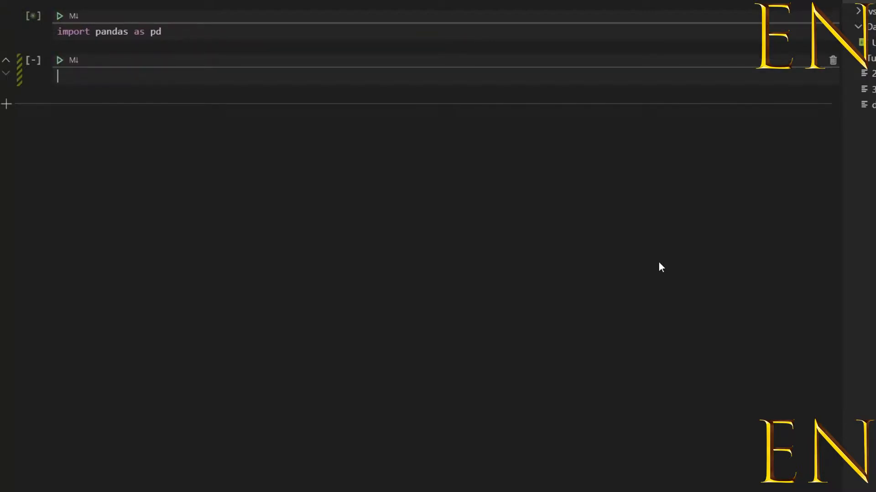
{"action": "left_click", "coordinate": [60, 15]}
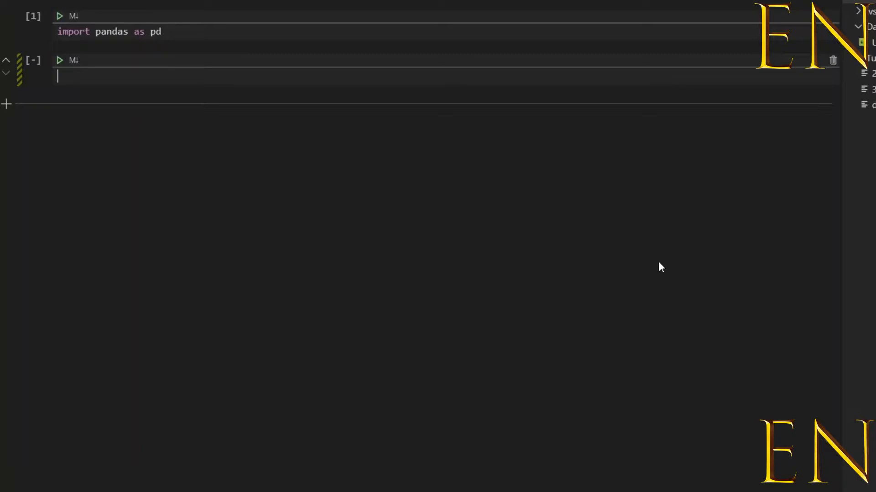
{"action": "type", "text": "cons"}
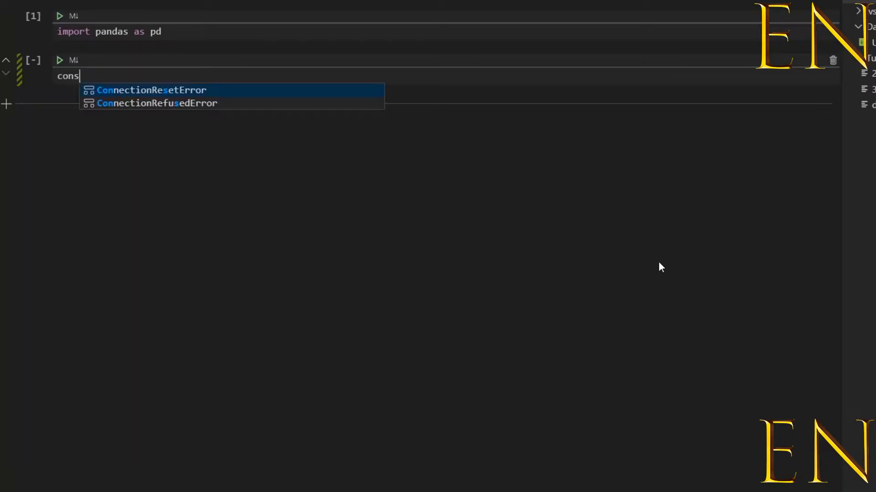
Step: Write consumption = pd.read_csv("Data/US Alcohol Consumption.csv") in the second cell
{"action": "type", "text": "umption"}
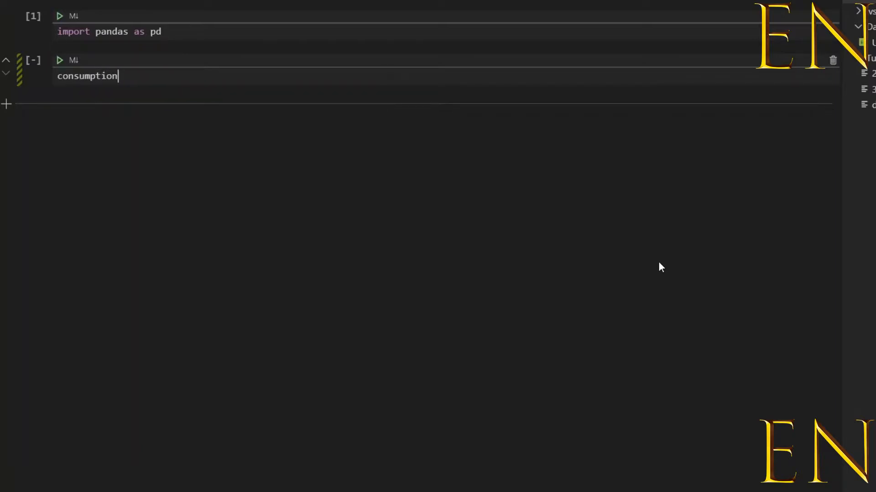
{"action": "type", "text": "= pd"}
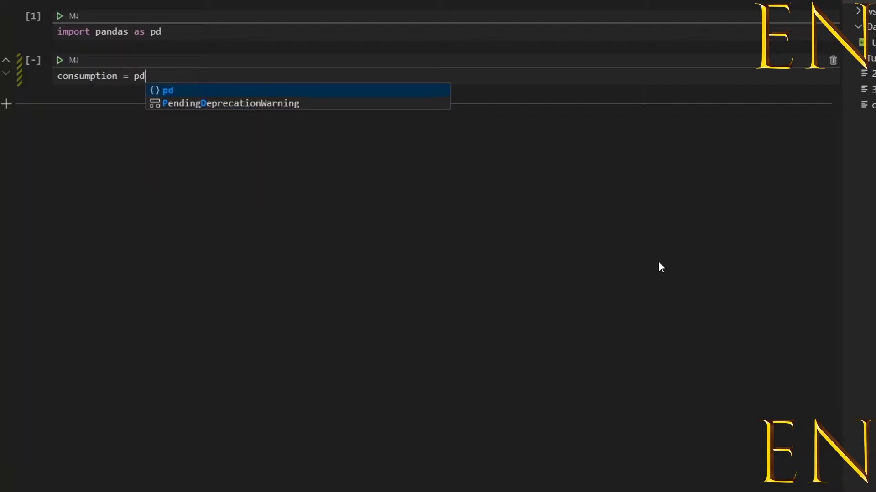
{"action": "type", "text": ".read_"}
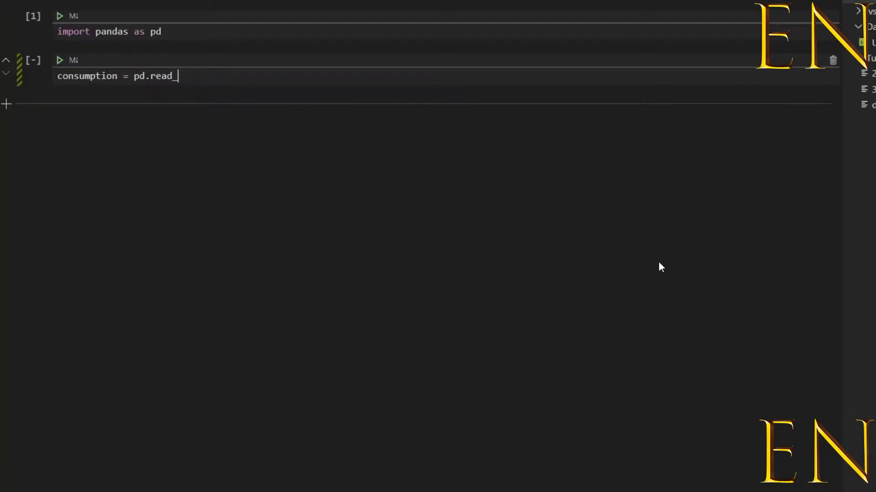
{"action": "type", "text": "csv"}
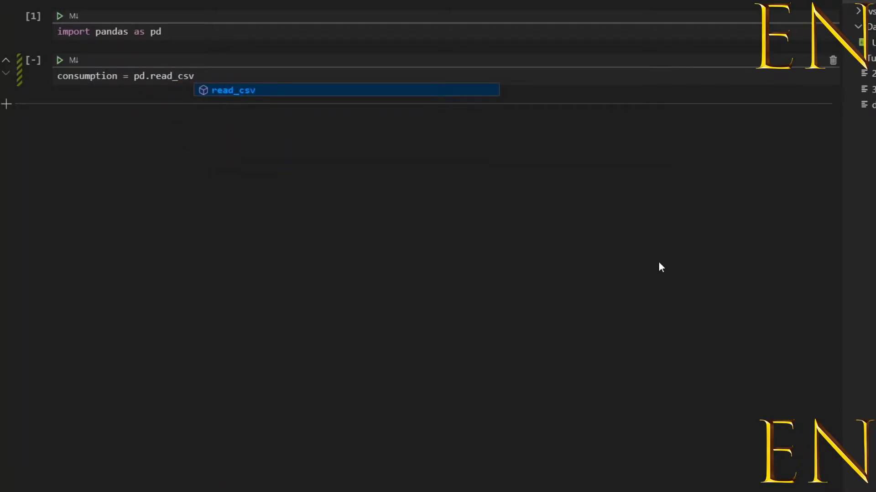
{"action": "type", "text": "(D"}
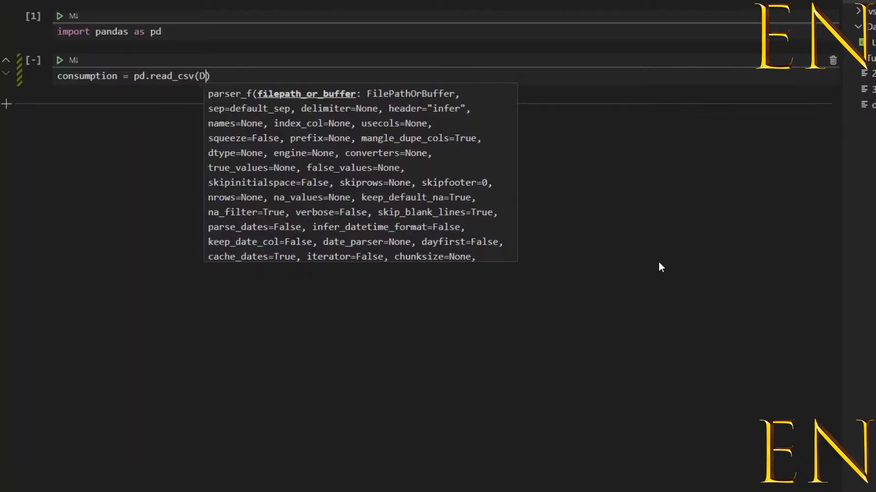
{"action": "type", "text": "D"}
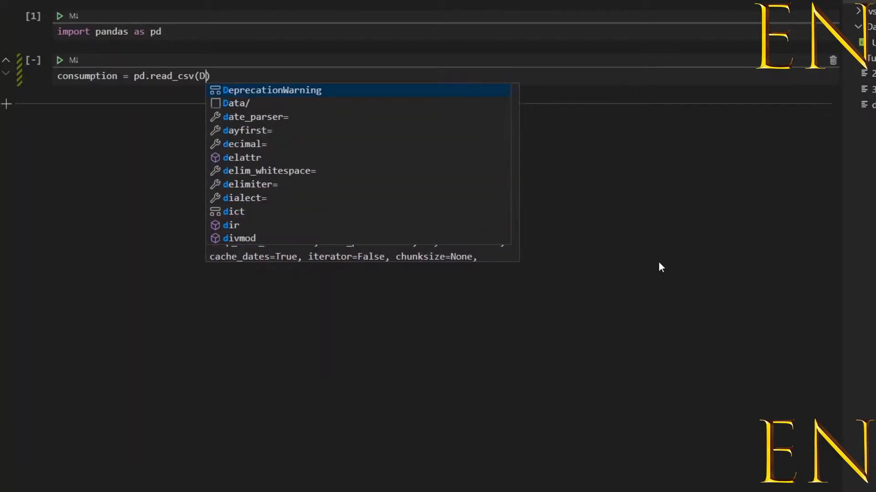
{"action": "mouse_move", "coordinate": [281, 109]}
{"action": "type", "text": "ata/"}
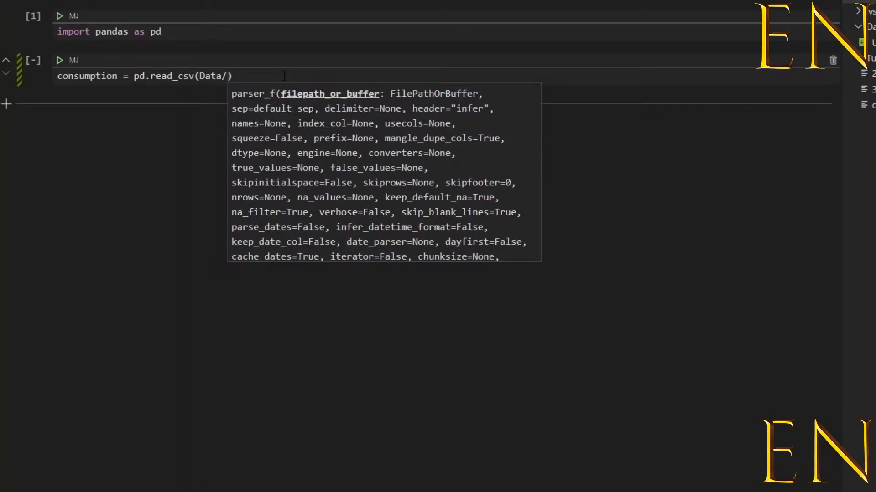
{"action": "type", "text": "u"}
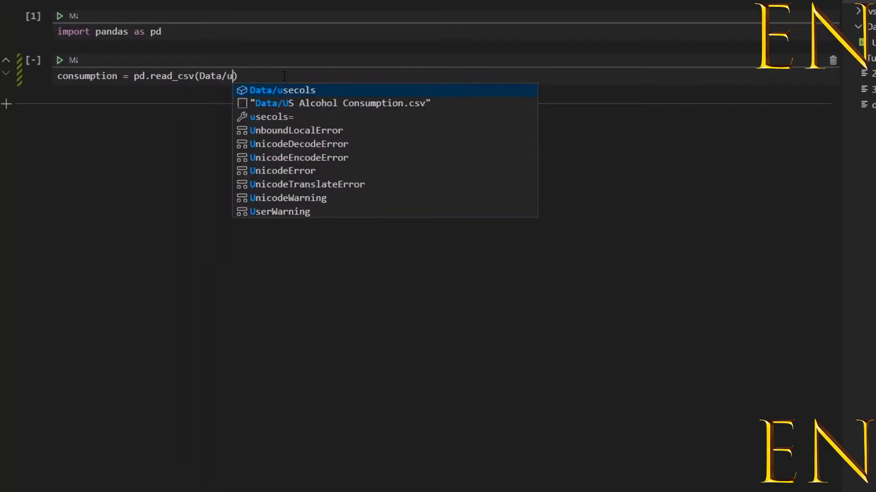
{"action": "left_click", "coordinate": [341, 103]}
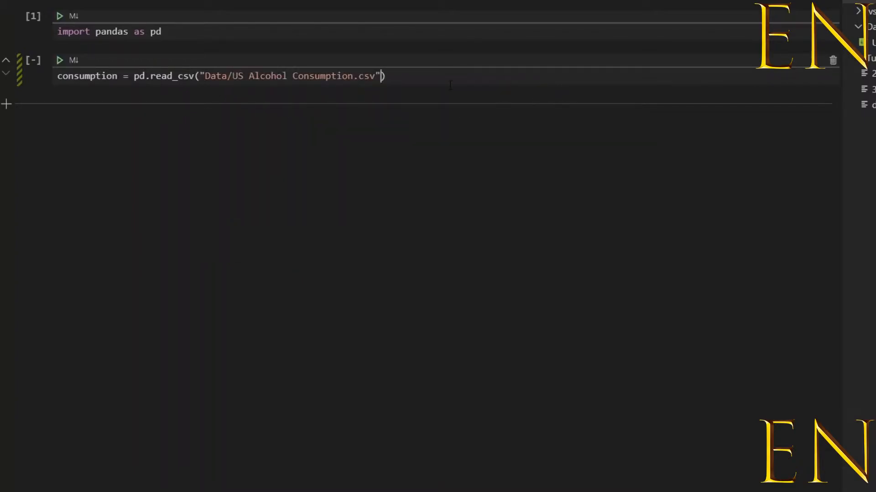
{"action": "mouse_move", "coordinate": [381, 94]}
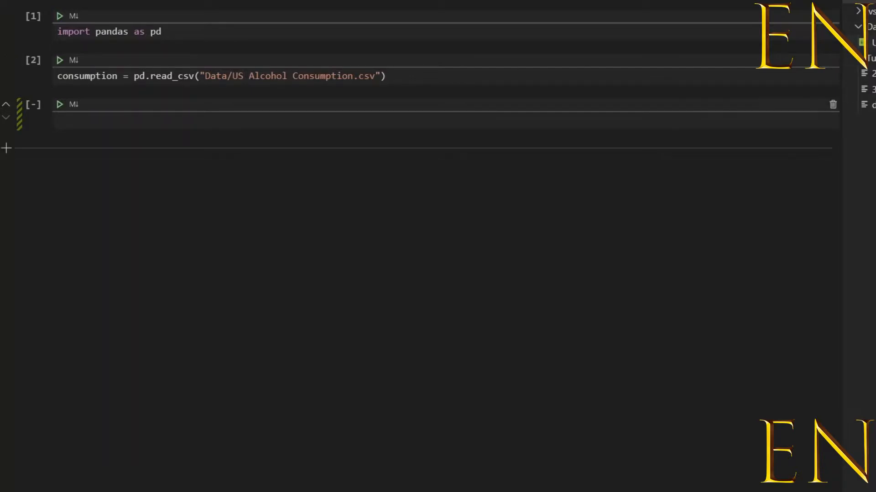
{"action": "mouse_move", "coordinate": [863, 26]}
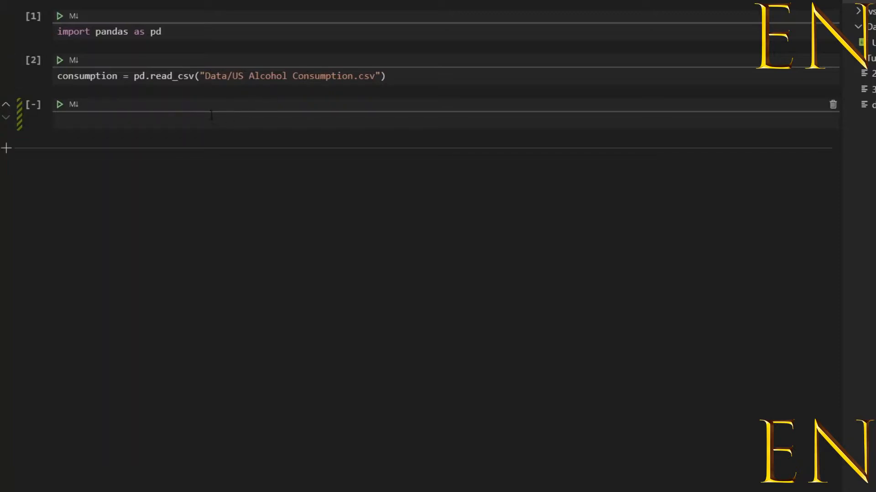
Step: Run consumption.head() to preview Year, Beer, Wine, Spirits and All beverages
{"action": "type", "text": "consumption.head("}
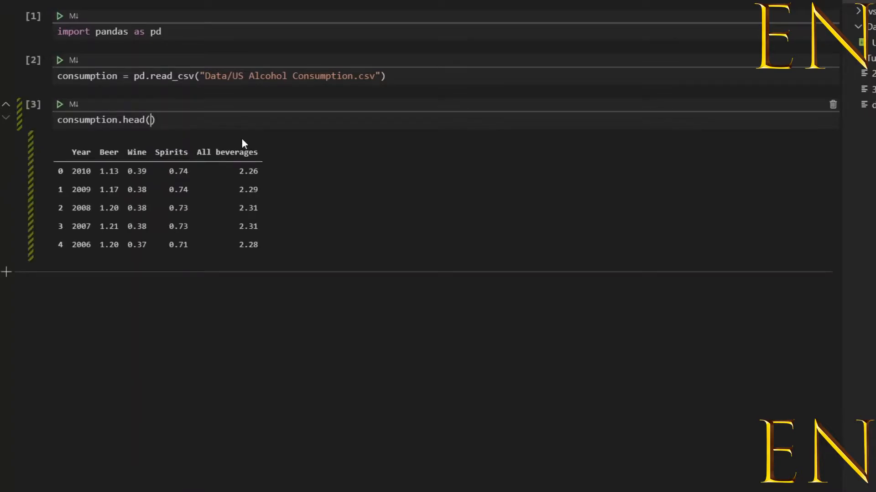
{"action": "left_click", "coordinate": [157, 171]}
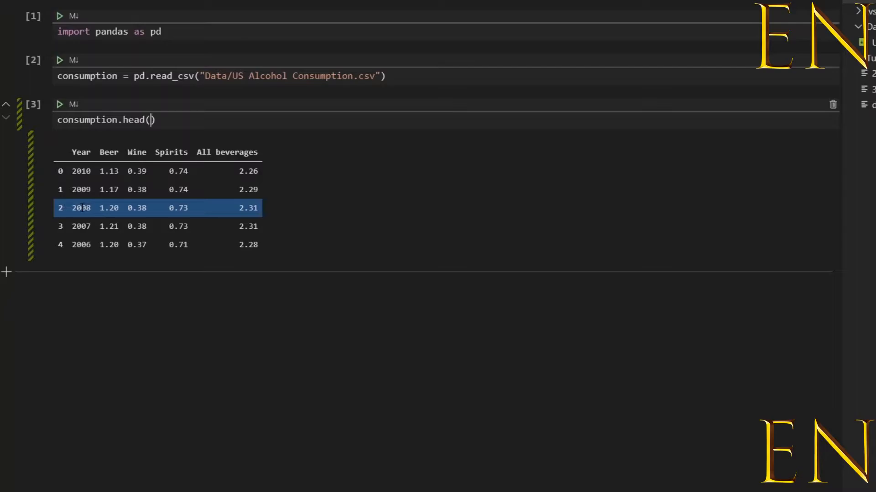
{"action": "mouse_move", "coordinate": [235, 210]}
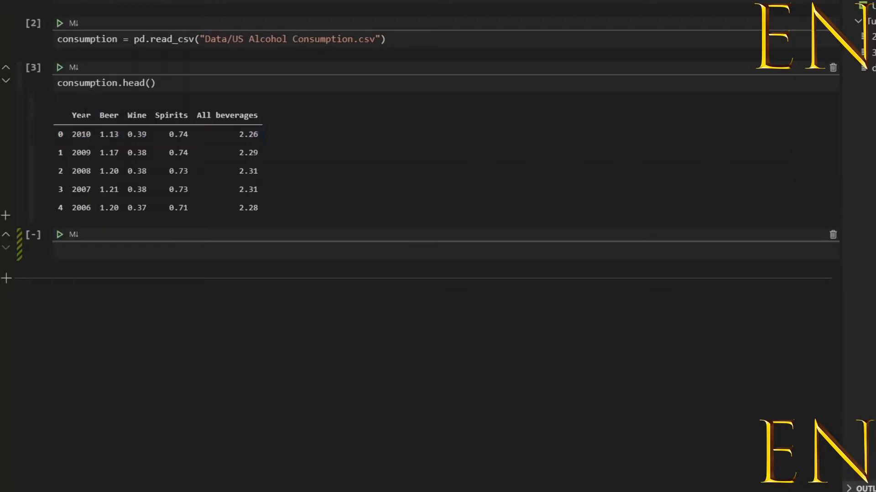
Step: Write and run consumption = consumption.drop(columns='All beverages') in a new cell
{"action": "type", "text": "cons"}
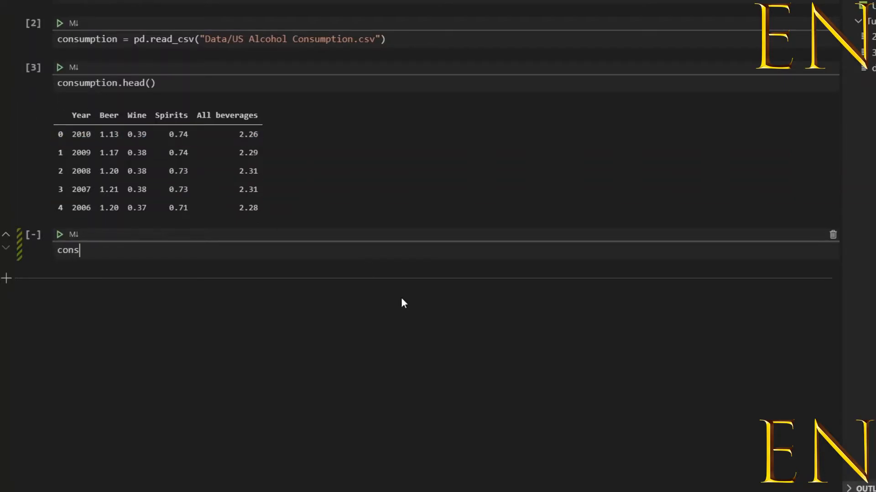
{"action": "type", "text": "umption ="}
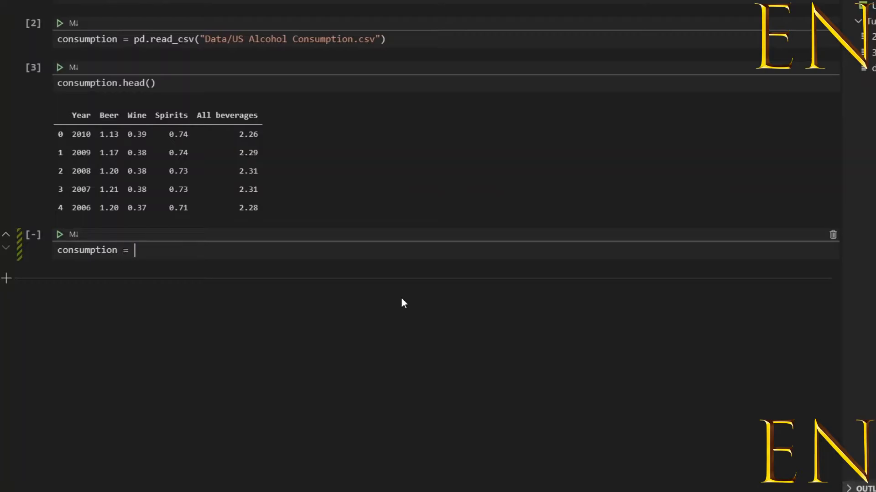
{"action": "type", "text": "consumption."}
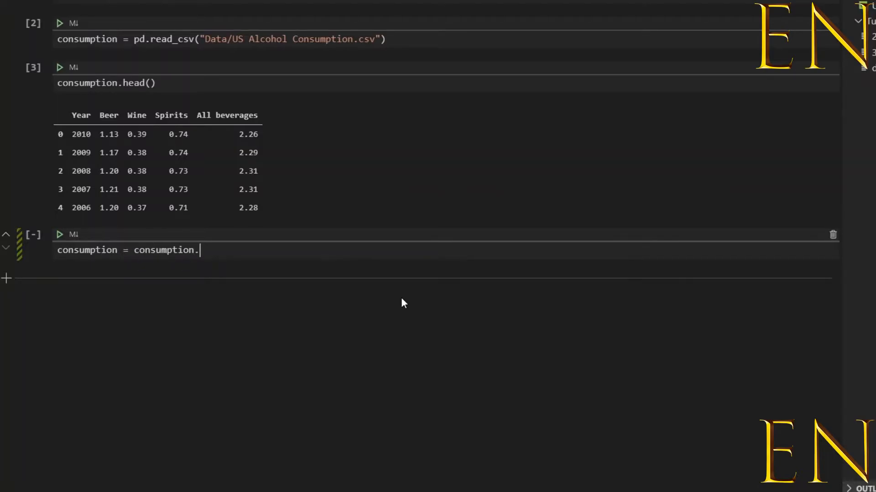
{"action": "type", "text": "drop("}
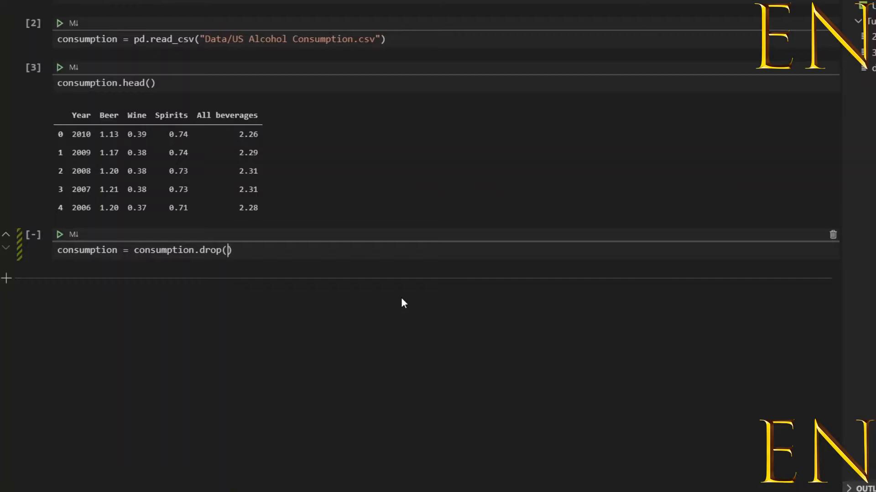
{"action": "type", "text": "colum"}
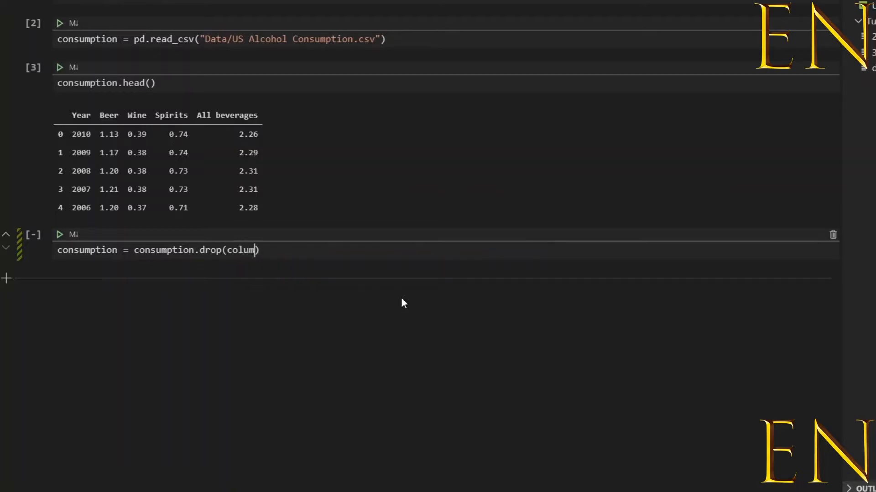
{"action": "type", "text": "ns='All"}
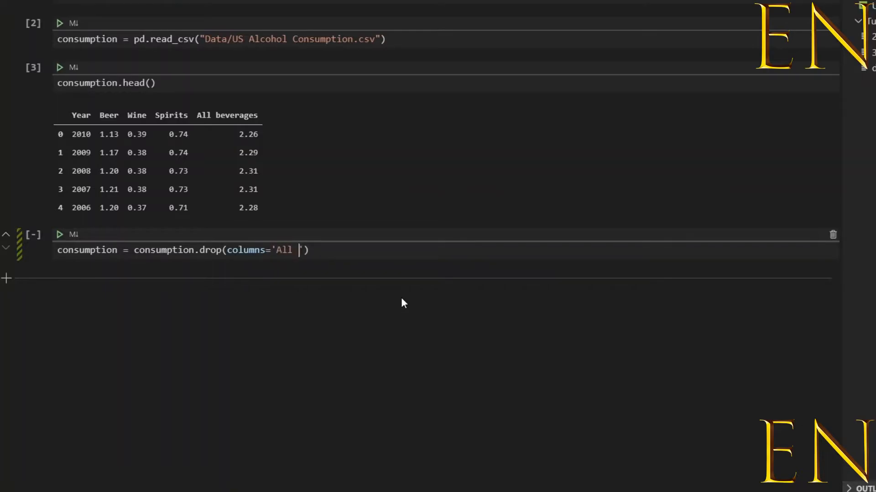
{"action": "type", "text": "beverages"}
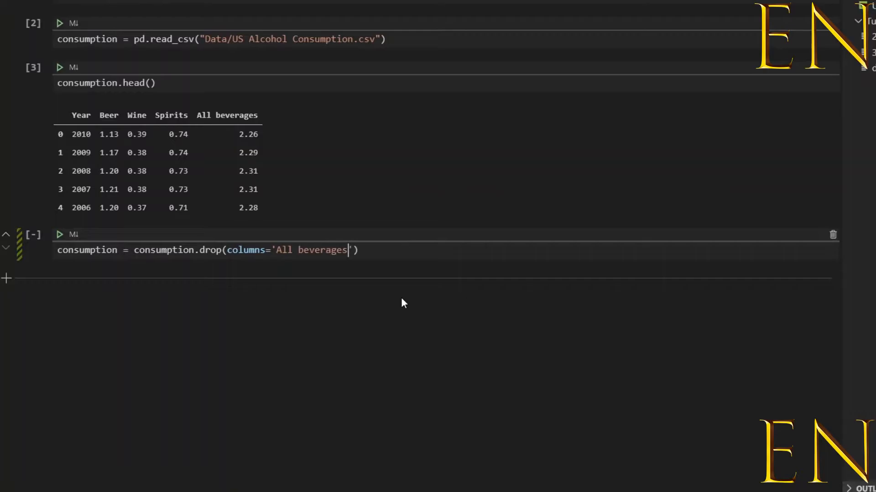
{"action": "left_click", "coordinate": [59, 234]}
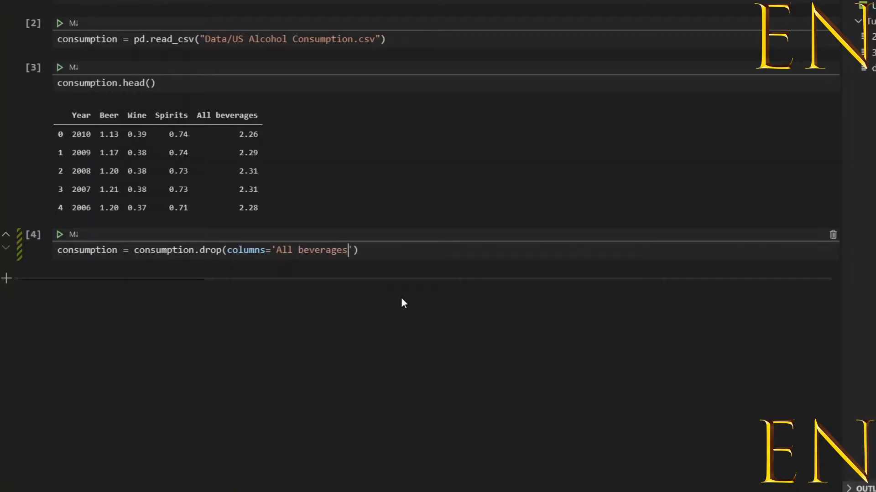
{"action": "mouse_move", "coordinate": [399, 281]}
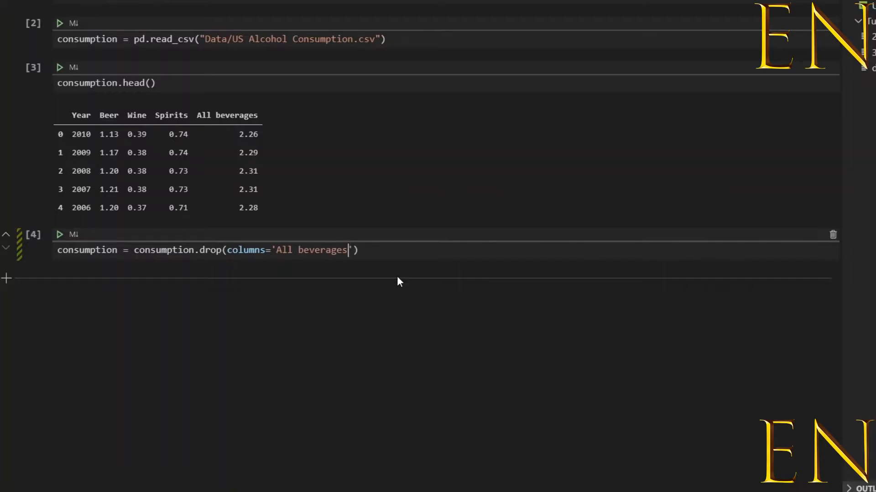
{"action": "mouse_move", "coordinate": [78, 243]}
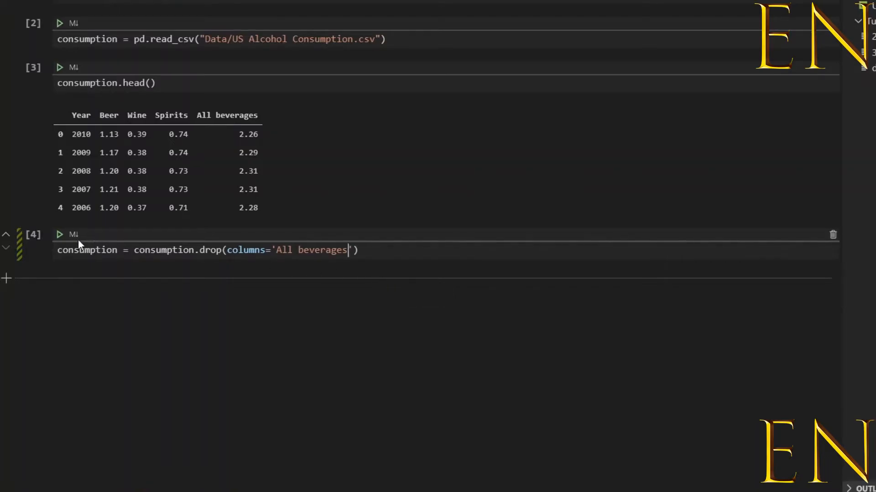
{"action": "mouse_move", "coordinate": [87, 244]}
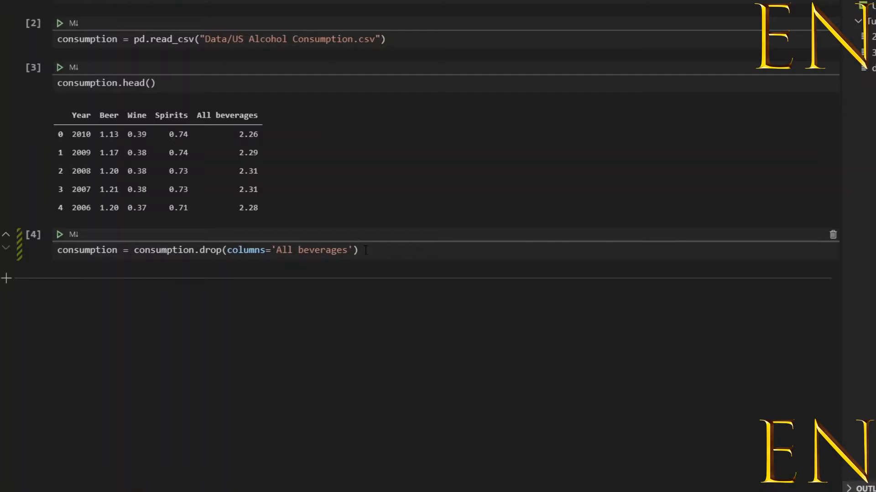
Step: Rerun the drop cell, scroll its KeyError traceback, and enter the empty cell below
{"action": "left_click", "coordinate": [59, 234]}
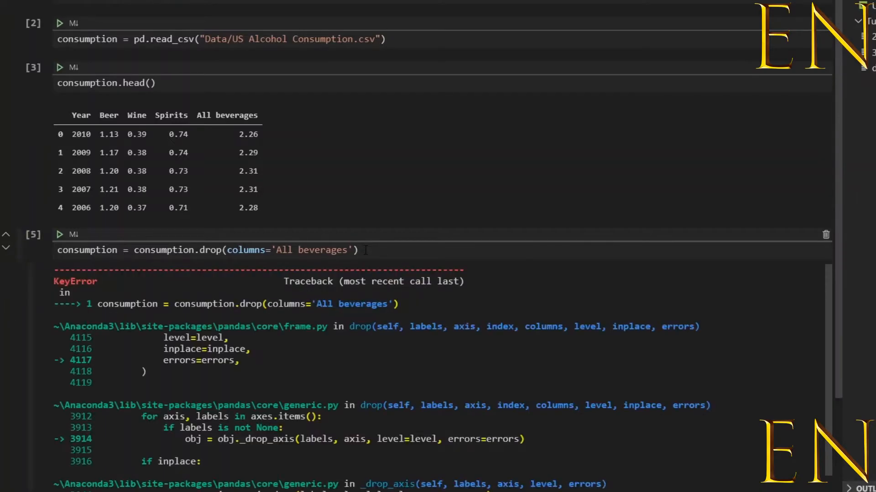
{"action": "scroll", "scroll_direction": "down", "scroll_amount": 3}
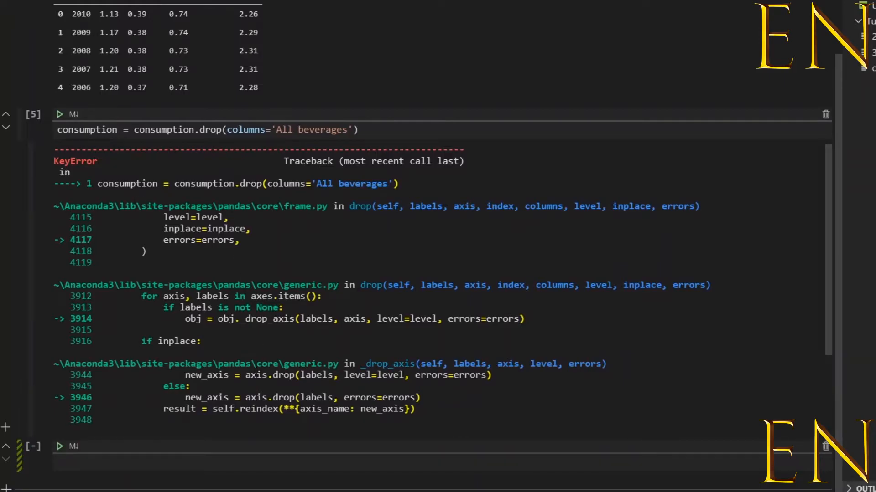
{"action": "scroll", "scroll_direction": "down", "scroll_amount": 3}
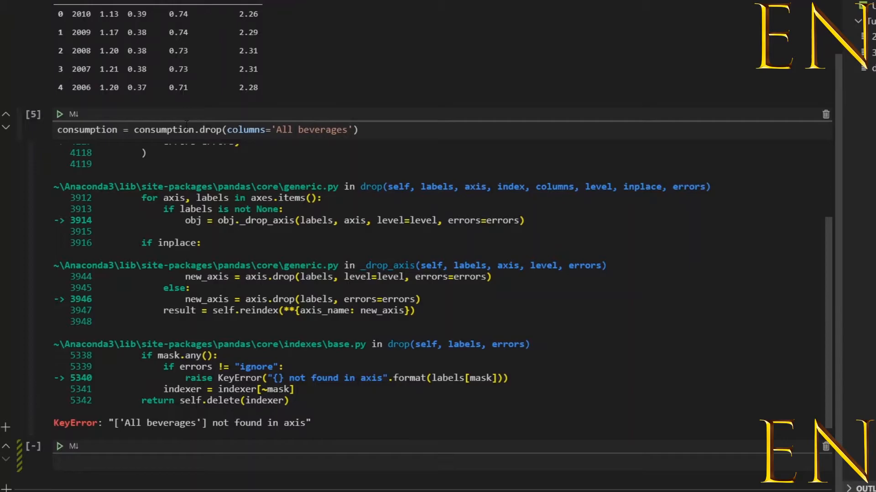
{"action": "double_click", "coordinate": [159, 130]}
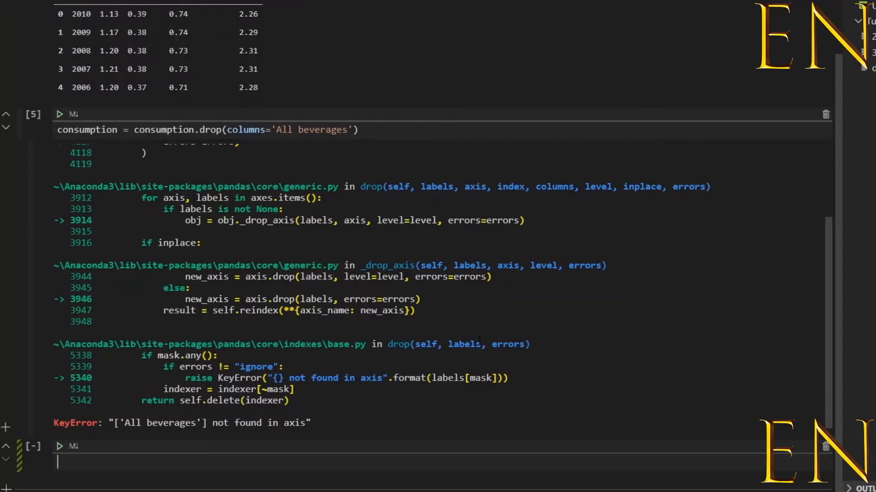
Step: Run consumption.head(), showing only Year, Beer, Wine and Spirits
{"action": "type", "text": "consumption.hea"}
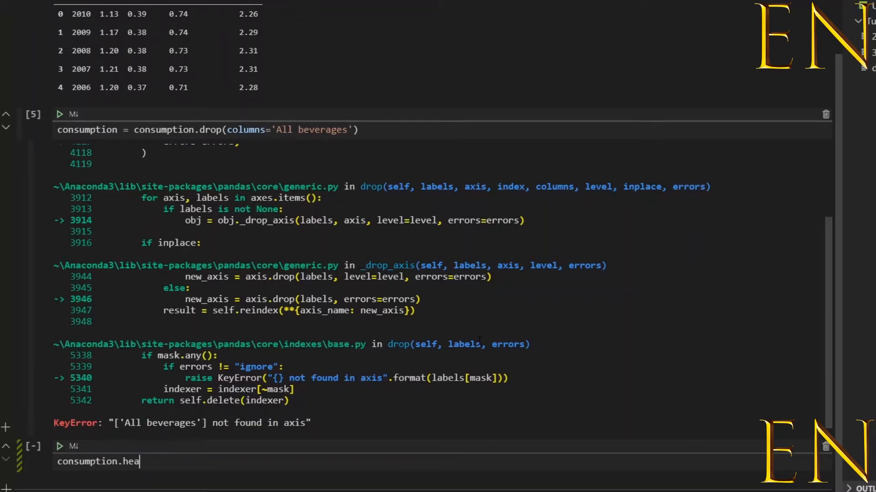
{"action": "type", "text": "d()"}
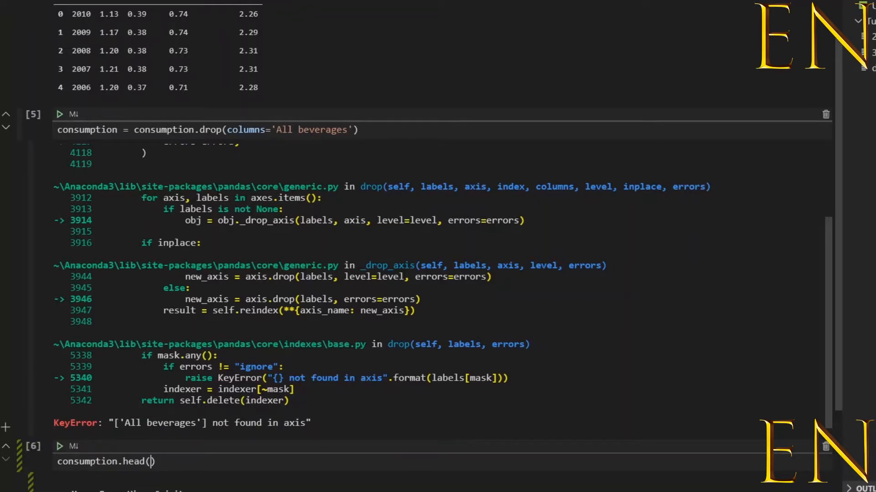
{"action": "scroll", "scroll_direction": "down", "scroll_amount": 3}
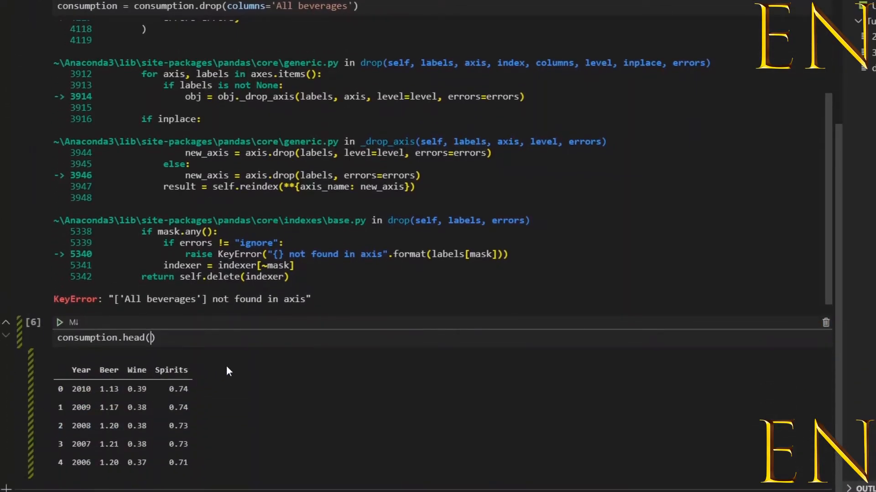
{"action": "left_click", "coordinate": [122, 407]}
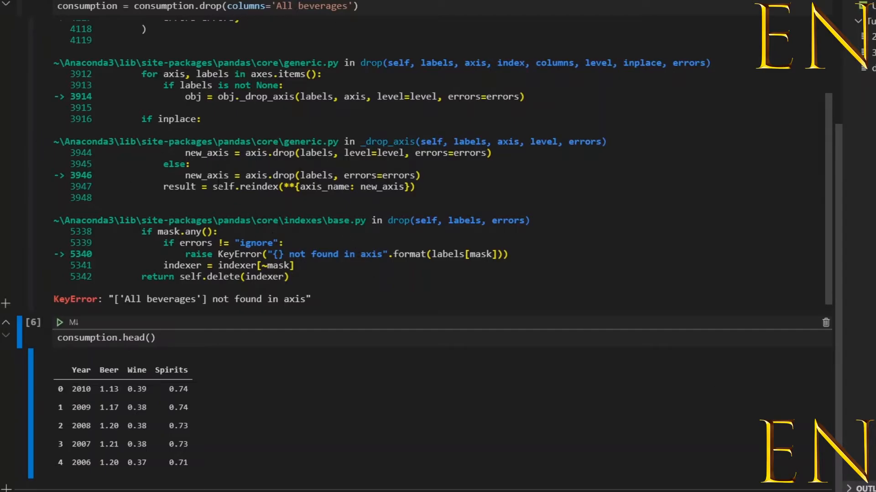
{"action": "scroll", "scroll_direction": "up", "scroll_amount": 3}
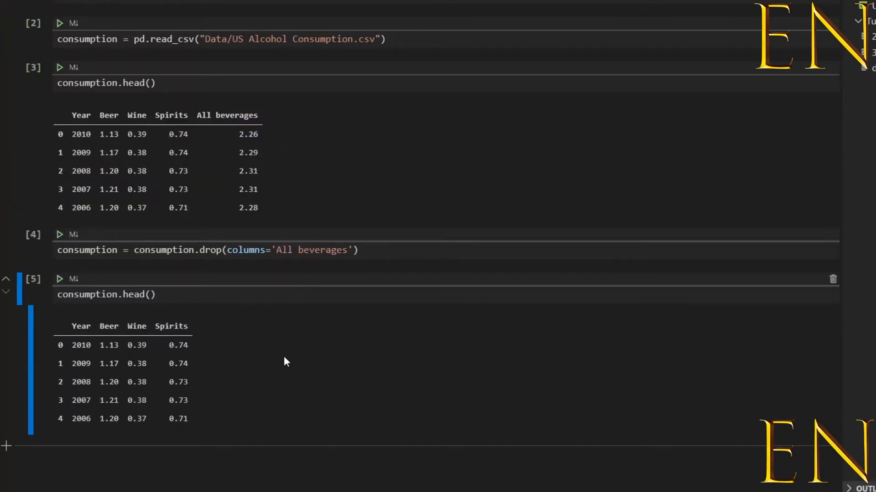
{"action": "mouse_move", "coordinate": [259, 381]}
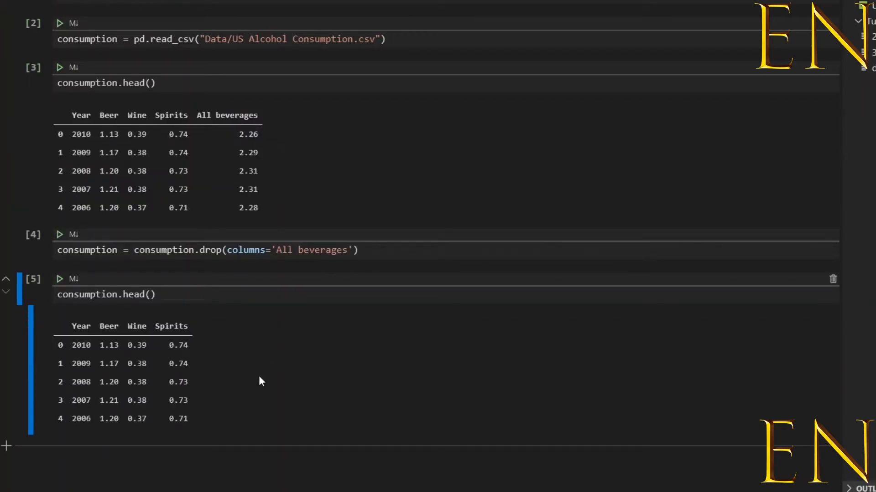
{"action": "mouse_move", "coordinate": [296, 268]}
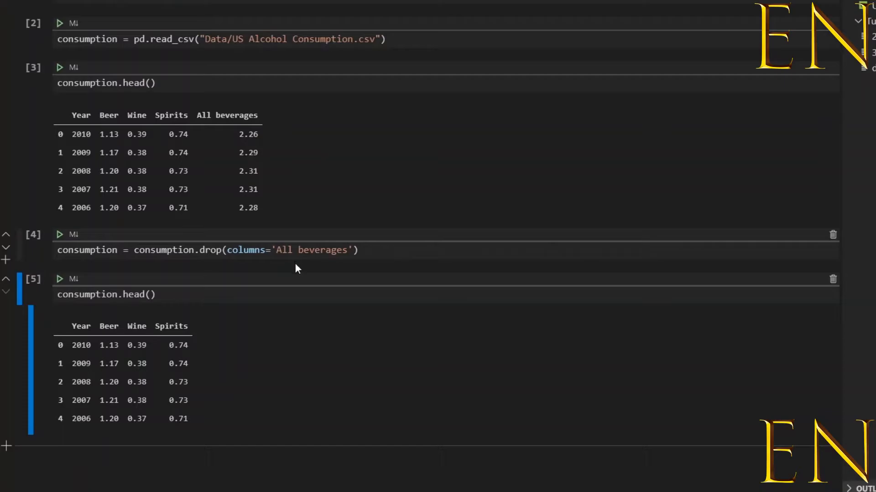
{"action": "mouse_move", "coordinate": [321, 311]}
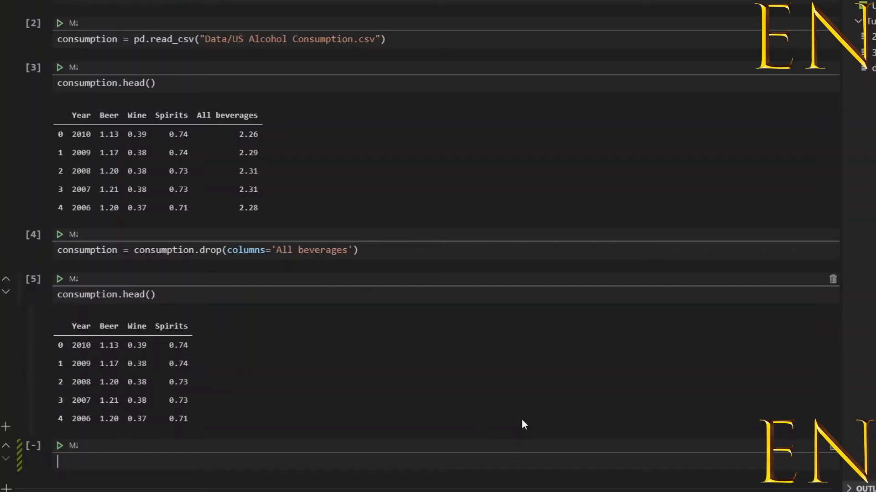
{"action": "mouse_move", "coordinate": [192, 325]}
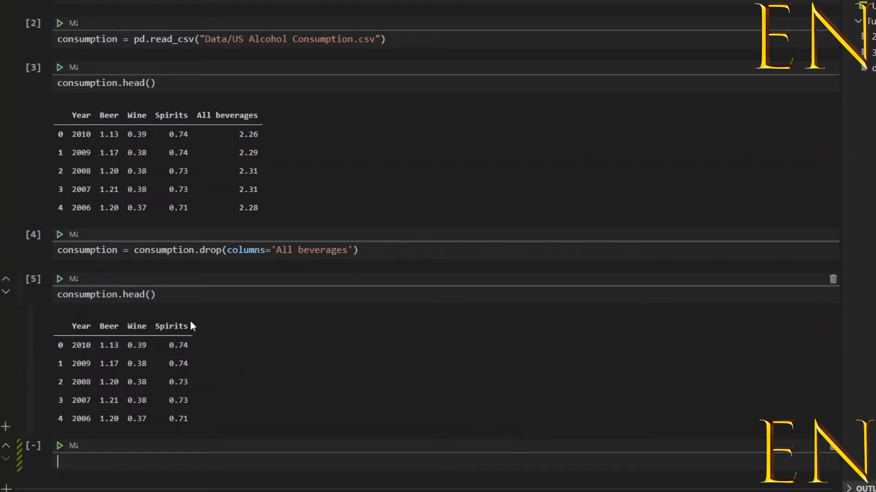
Step: Drop Wine and Beer via drop(columns=['Wine', 'Beer']), then preview consumption again
{"action": "type", "text": "con"}
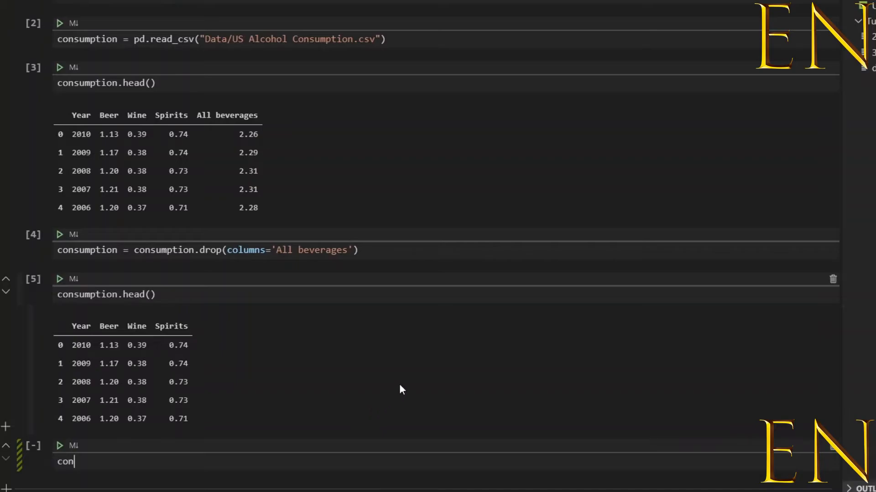
{"action": "type", "text": "sumpt"}
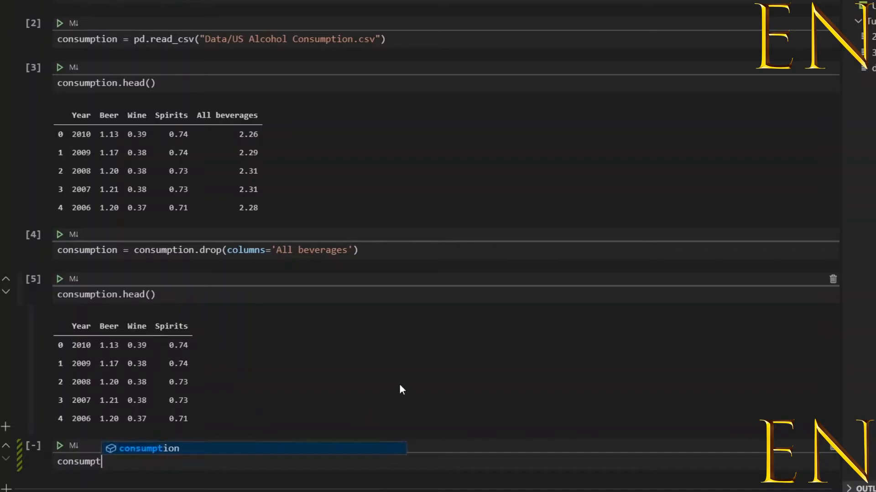
{"action": "type", "text": "= d"}
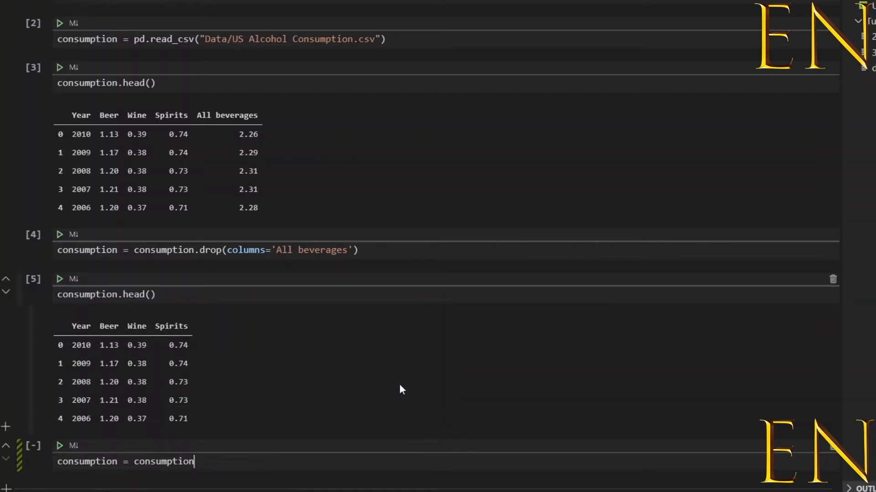
{"action": "type", "text": ".drop("}
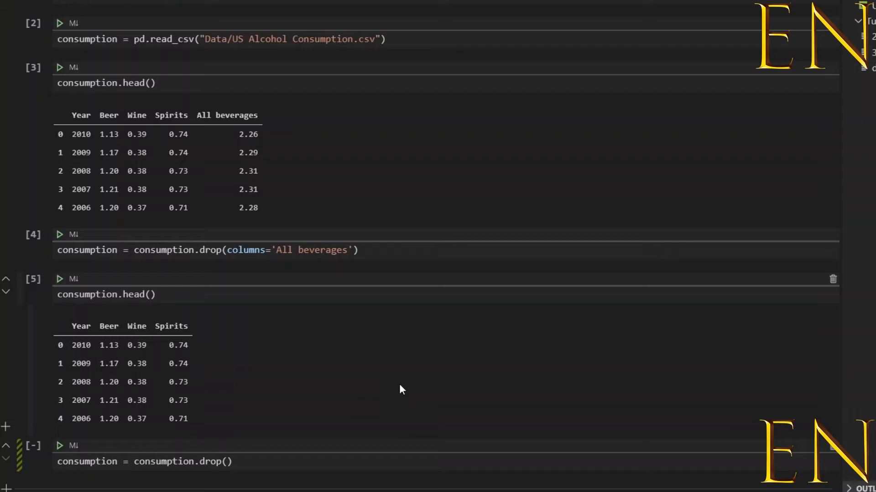
{"action": "type", "text": "co"}
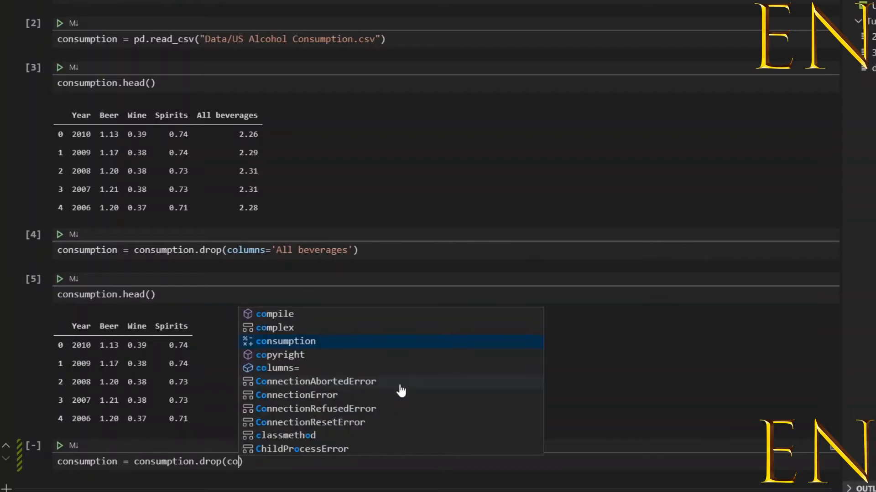
{"action": "left_click", "coordinate": [276, 368]}
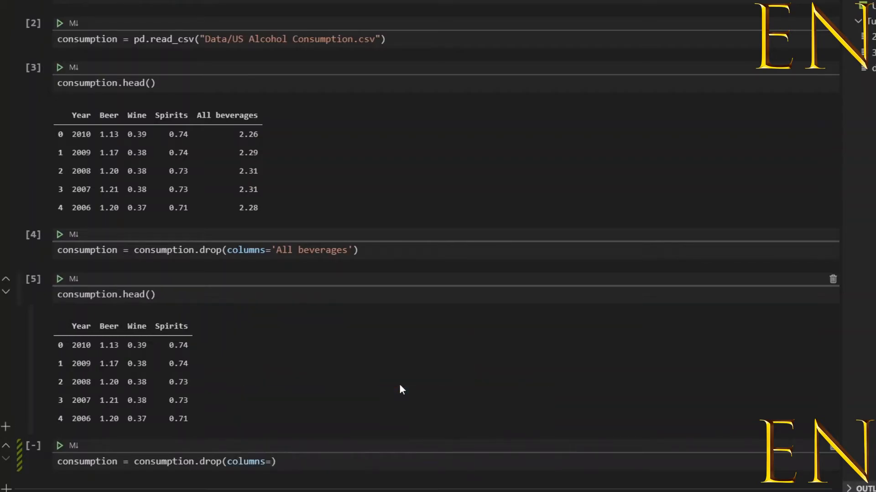
{"action": "type", "text": "[]"}
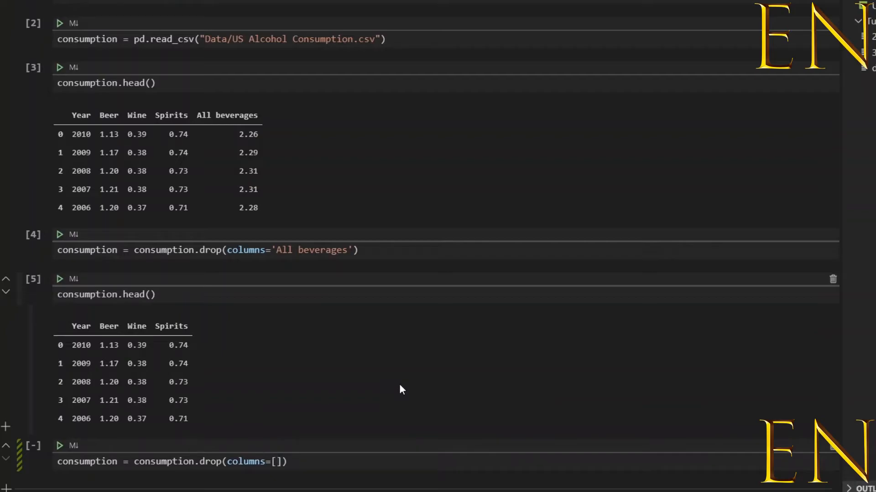
{"action": "type", "text": "''"}
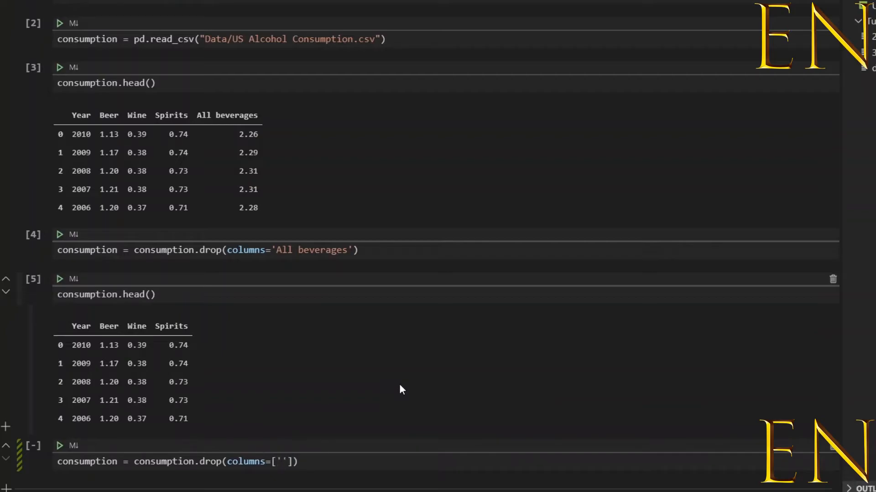
{"action": "type", "text": "Wine',"}
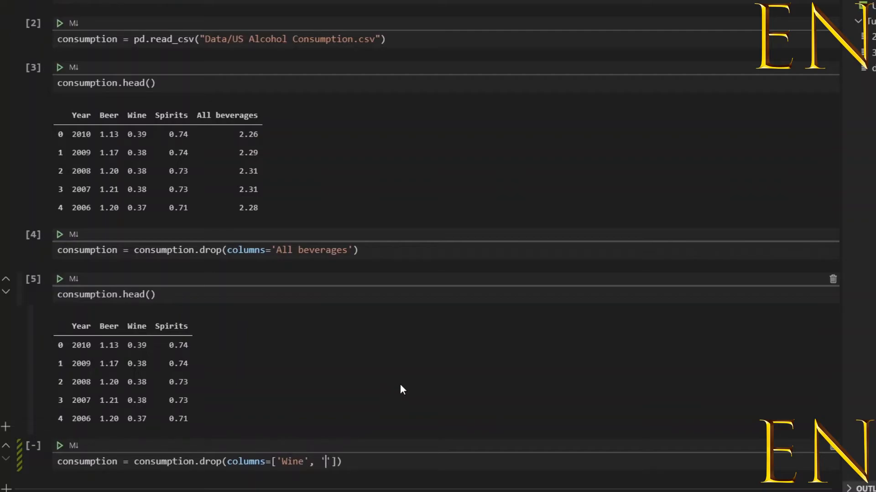
{"action": "type", "text": "Beer"}
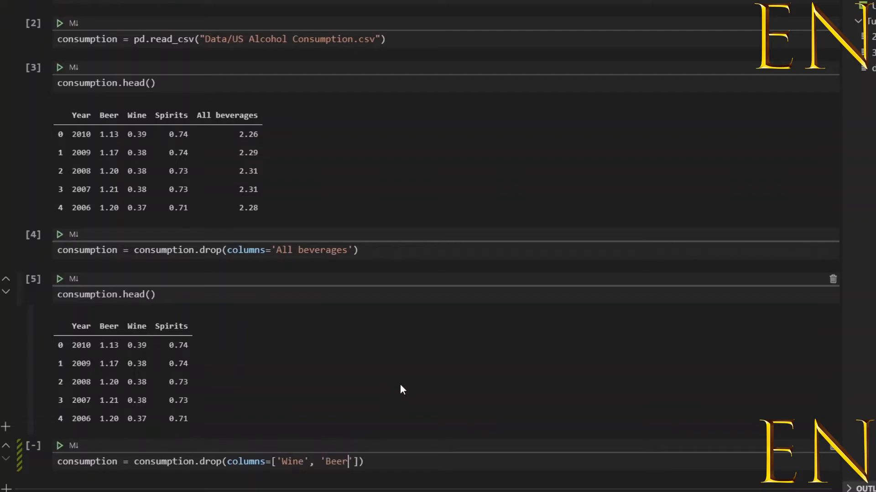
{"action": "mouse_move", "coordinate": [289, 403]}
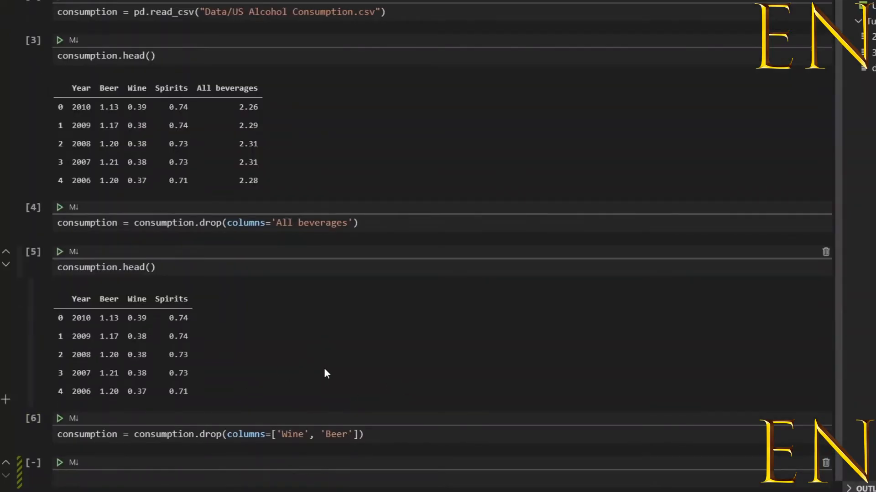
{"action": "type", "text": "consumption.head("}
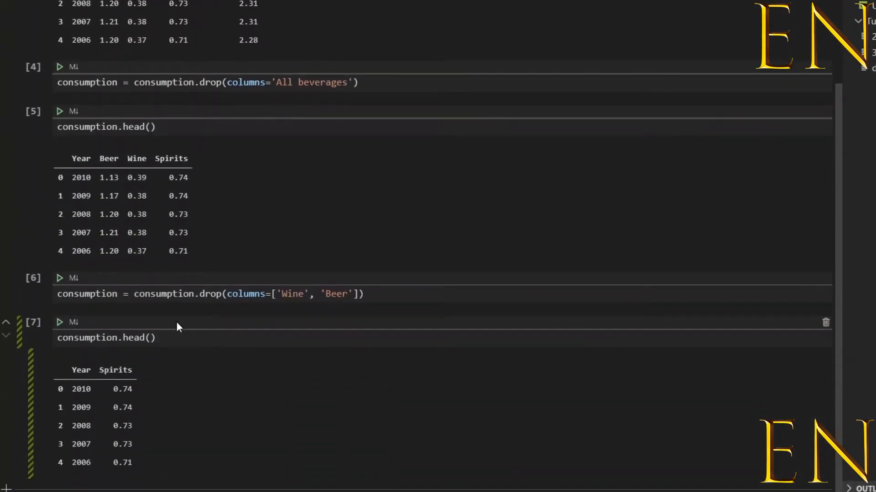
Step: Add a new code cell below the Year and Spirits preview
{"action": "left_click", "coordinate": [94, 426]}
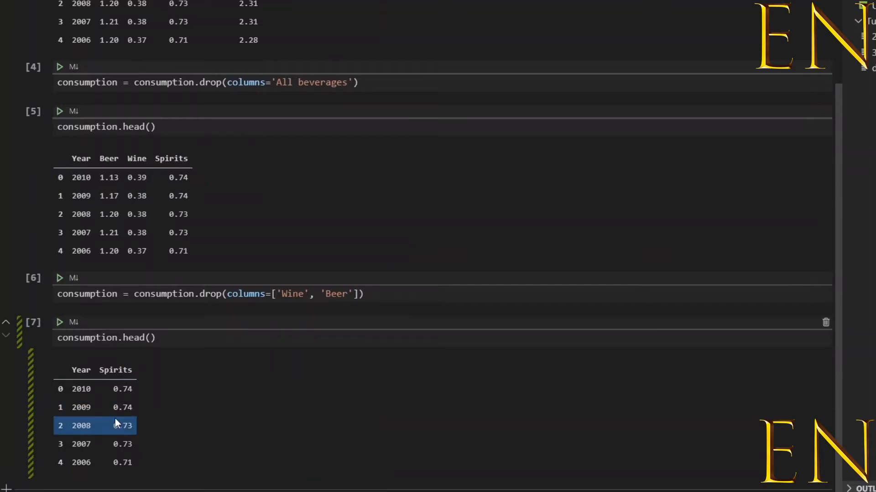
{"action": "mouse_move", "coordinate": [335, 368]}
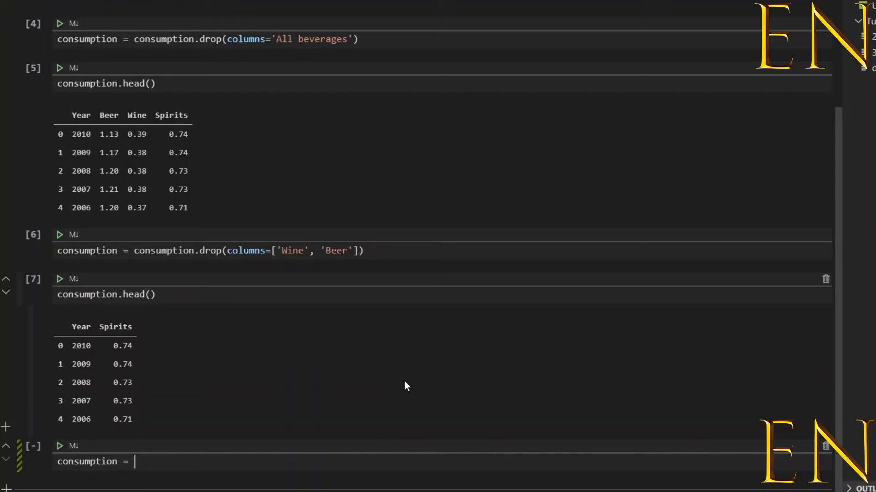
Step: Write consumption = consumption.drop('Spirits', axis=1) in the new cell
{"action": "type", "text": "consumption"}
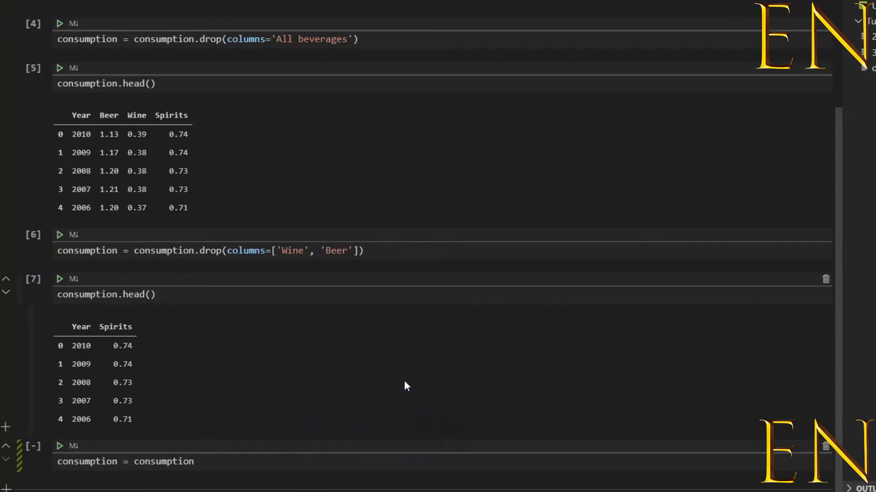
{"action": "type", "text": ".drop"}
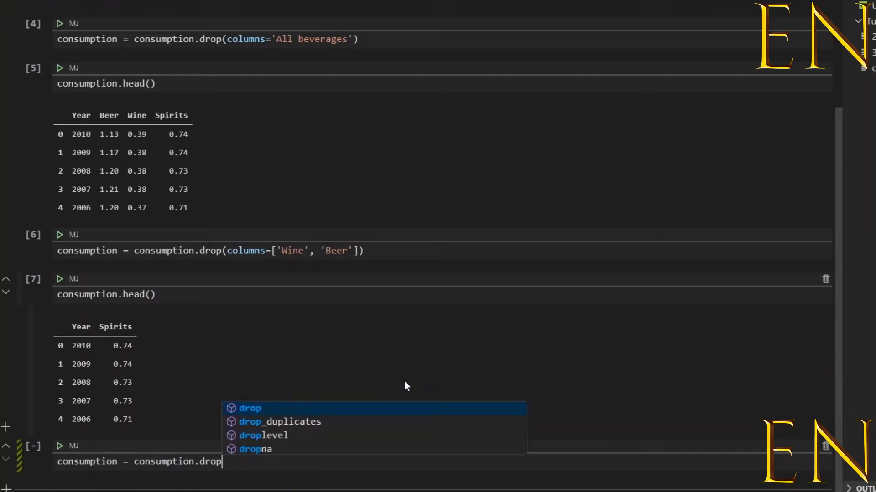
{"action": "left_click", "coordinate": [250, 408]}
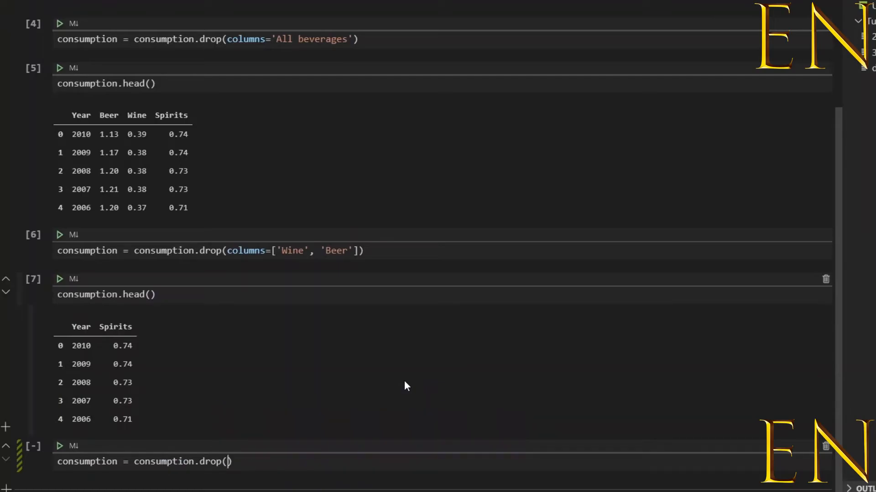
{"action": "type", "text": "''"}
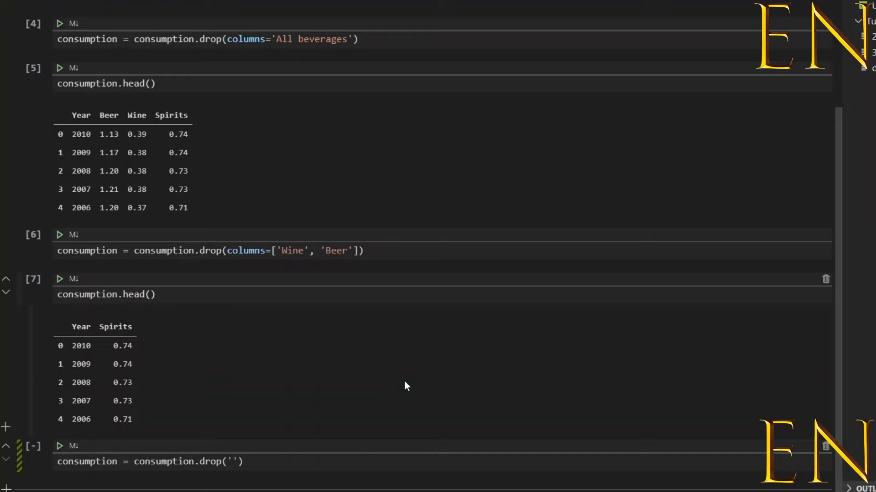
{"action": "type", "text": "Spr"}
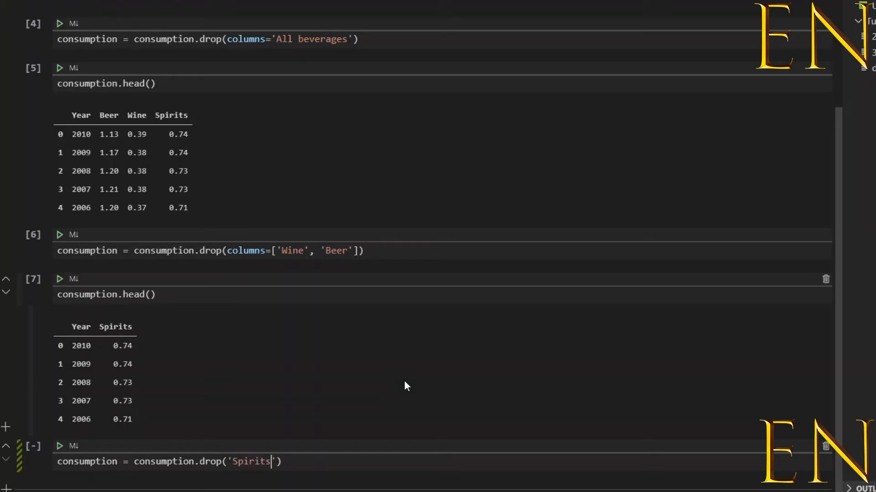
{"action": "type", "text": ", a"}
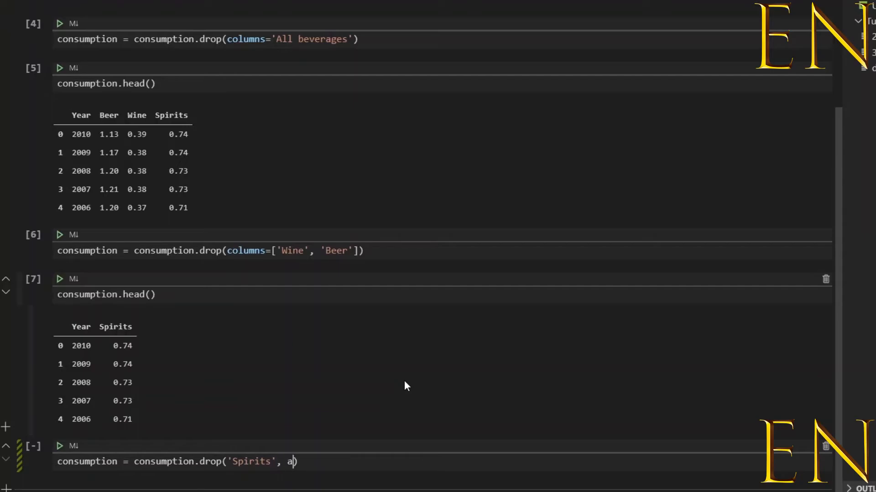
{"action": "type", "text": "xis="}
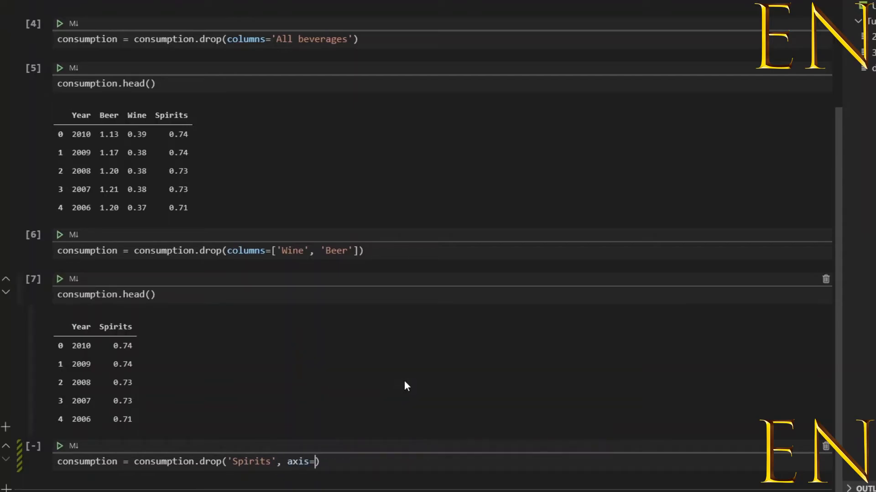
{"action": "type", "text": "1"}
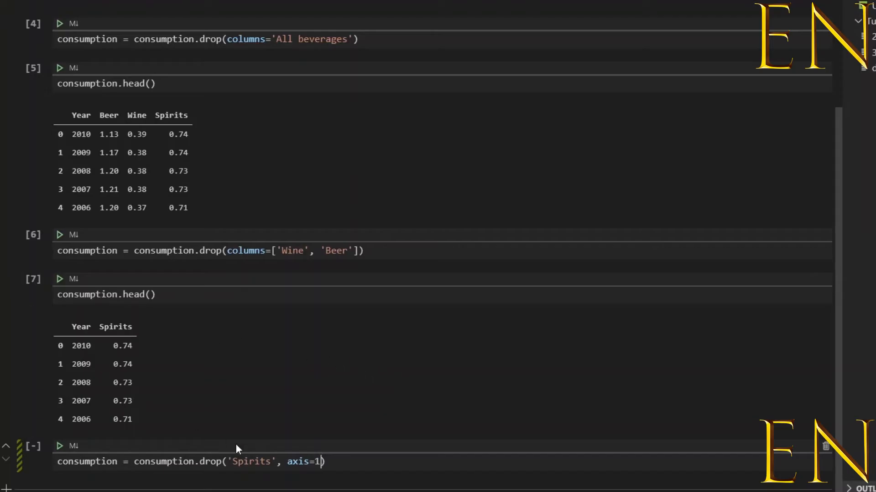
{"action": "mouse_move", "coordinate": [67, 452]}
{"action": "type", "text": "c"}
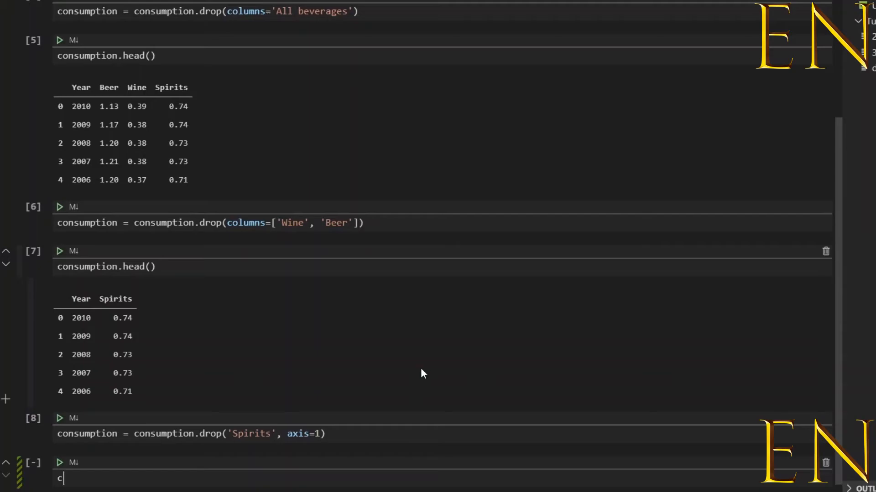
Step: Run consumption.head() after dropping Spirits and scroll up to the Year-only preview
{"action": "type", "text": "onsumption"}
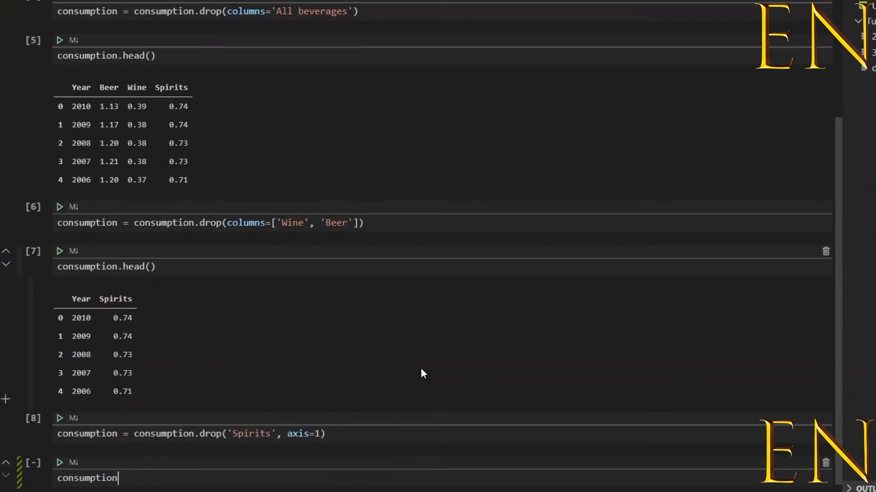
{"action": "type", "text": ".head()"}
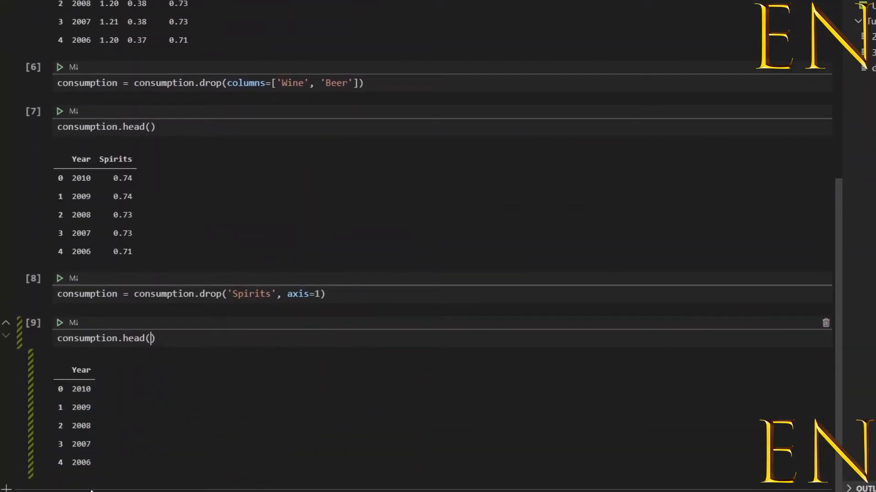
{"action": "mouse_move", "coordinate": [458, 451]}
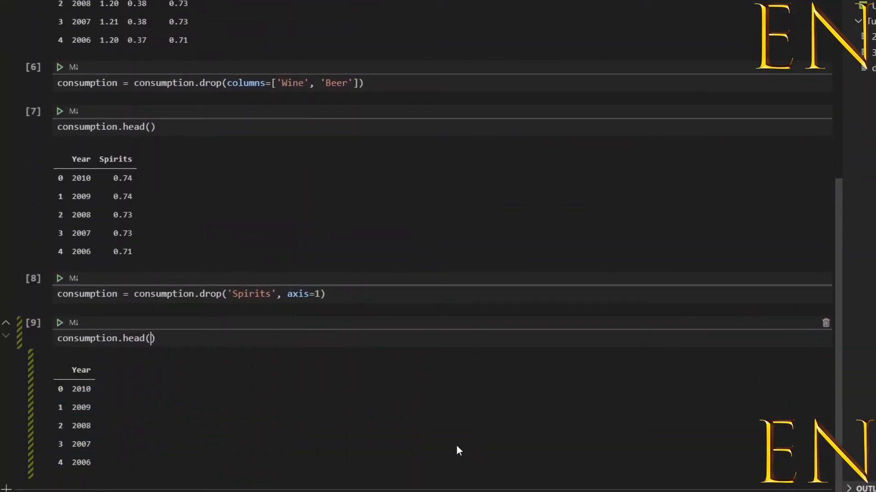
{"action": "mouse_move", "coordinate": [437, 448]}
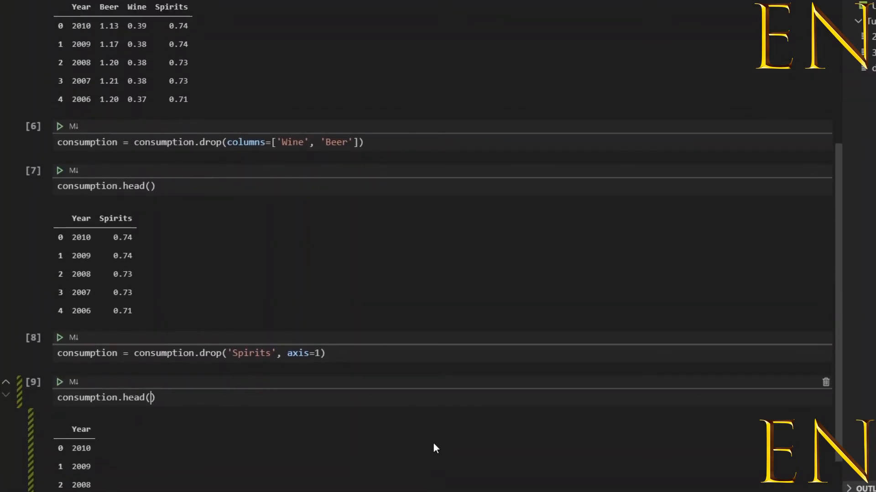
{"action": "scroll", "scroll_direction": "up", "scroll_amount": 3}
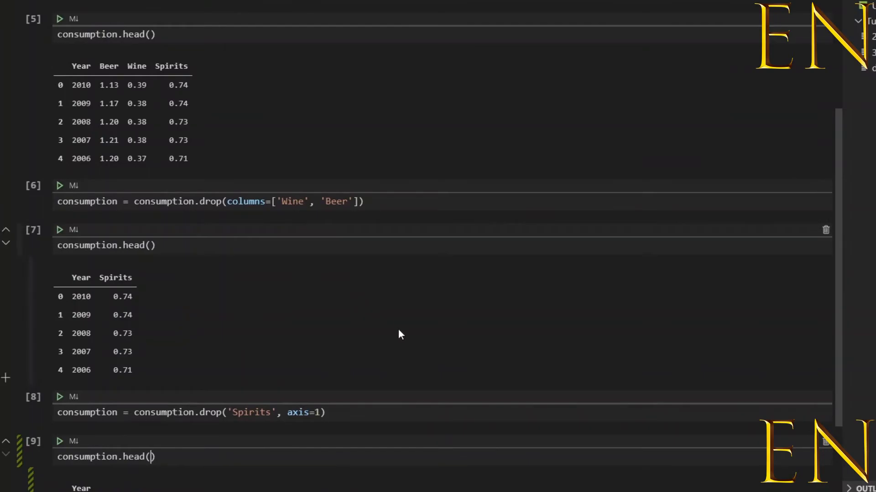
{"action": "mouse_move", "coordinate": [418, 379]}
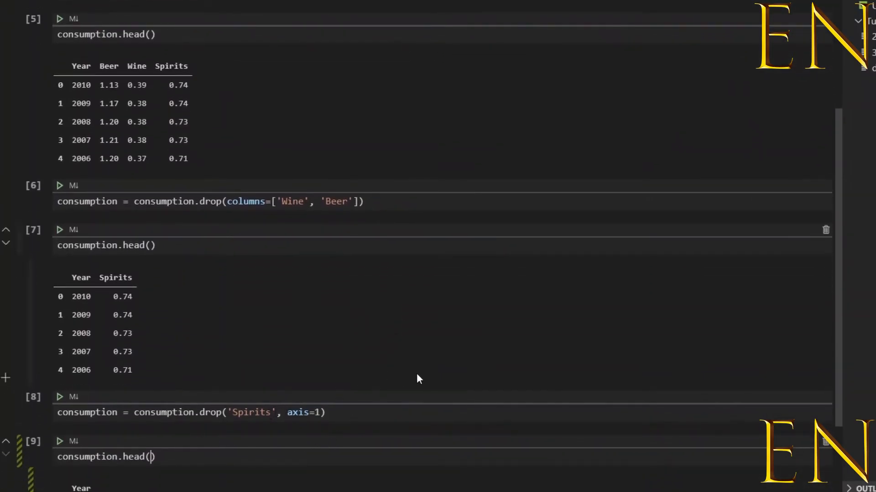
{"action": "scroll", "scroll_direction": "up", "scroll_amount": 3}
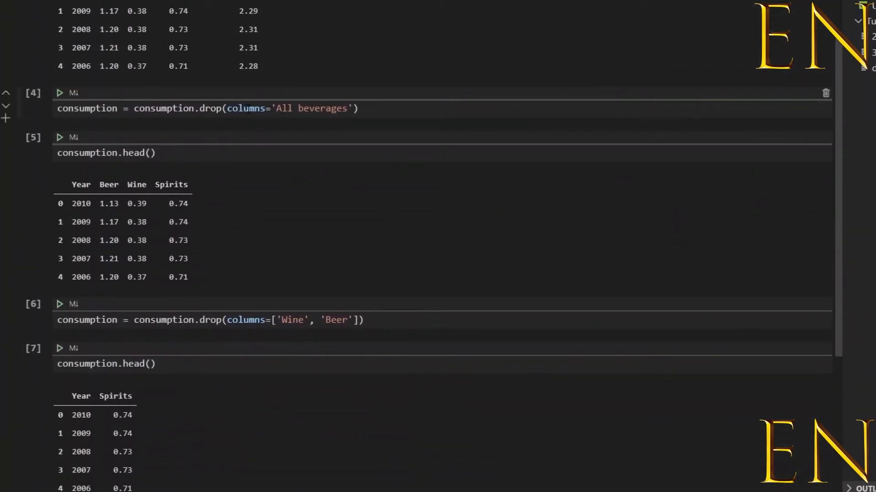
Step: Delete cells 9 through 6 so the notebook ends after the four-column preview
{"action": "scroll", "scroll_direction": "down", "scroll_amount": 3}
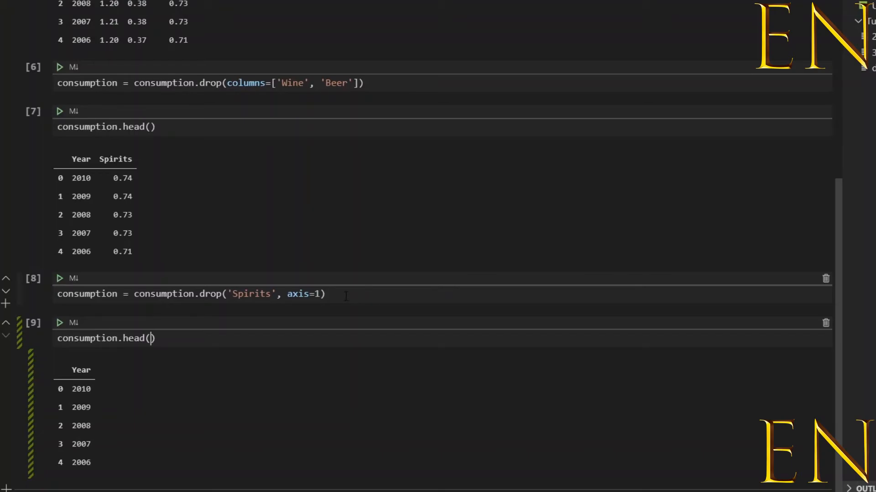
{"action": "mouse_move", "coordinate": [344, 310]}
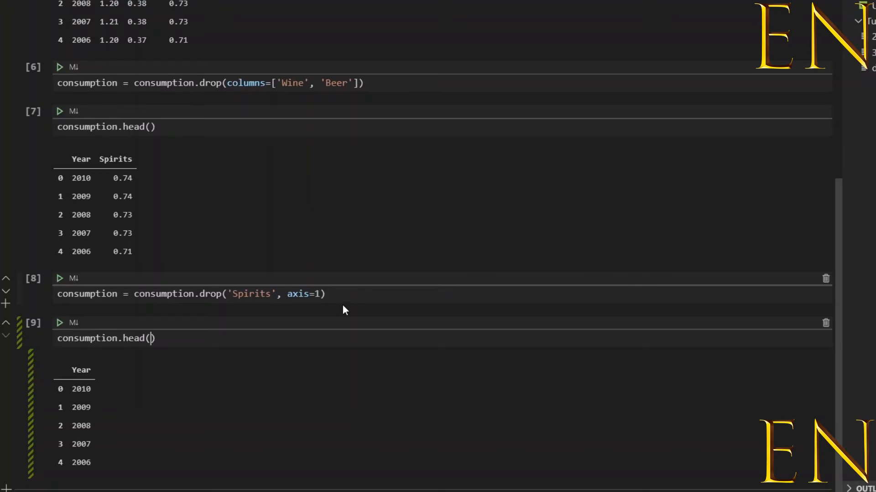
{"action": "mouse_move", "coordinate": [825, 330]}
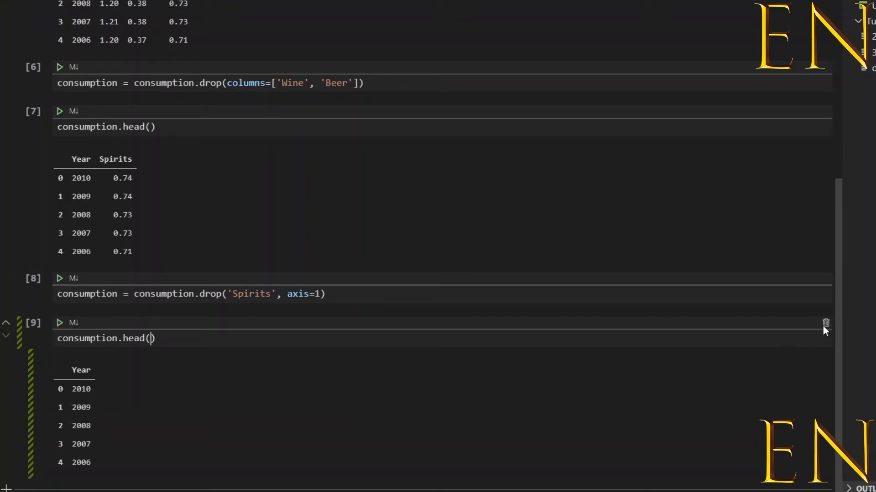
{"action": "scroll", "scroll_direction": "up", "scroll_amount": 3}
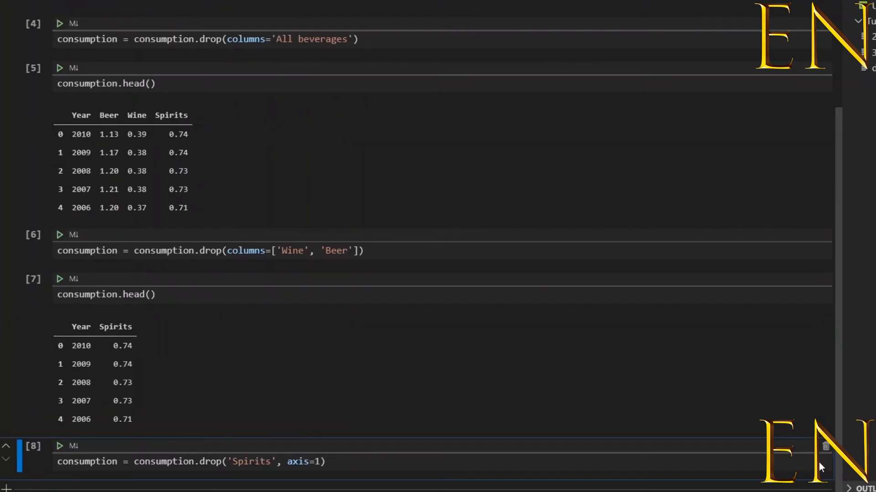
{"action": "scroll", "scroll_direction": "up", "scroll_amount": 3}
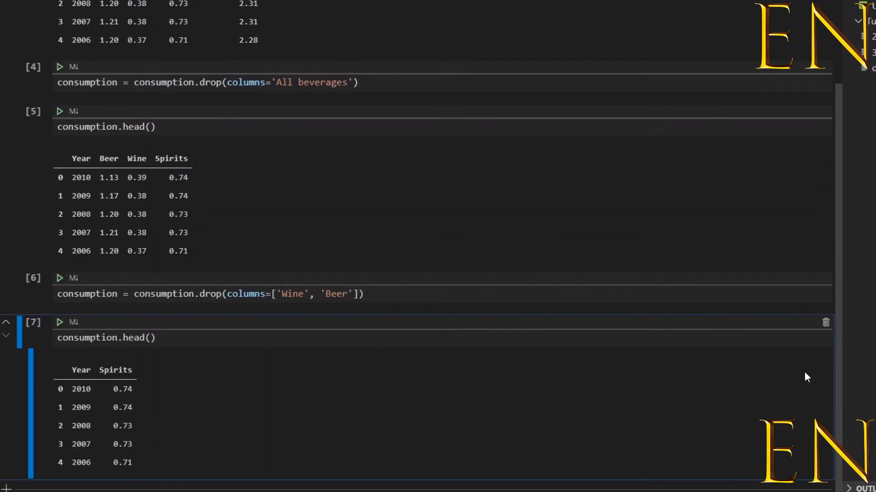
{"action": "scroll", "scroll_direction": "up", "scroll_amount": 3}
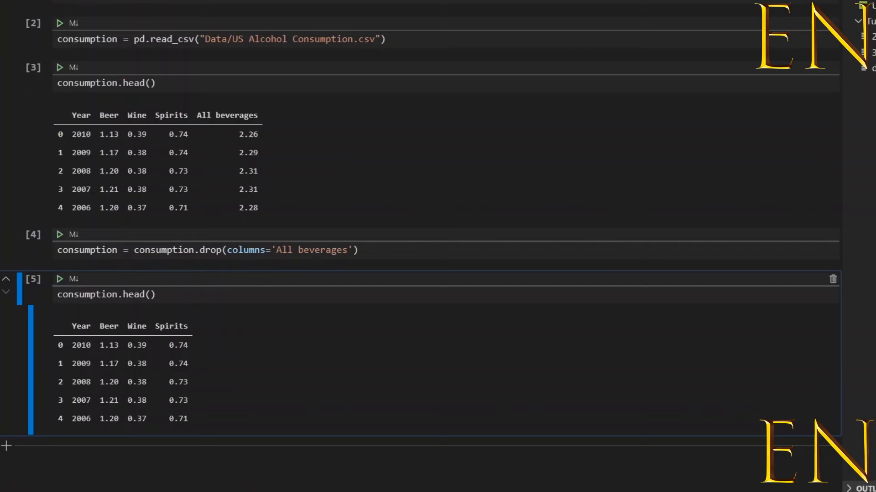
{"action": "mouse_move", "coordinate": [750, 195]}
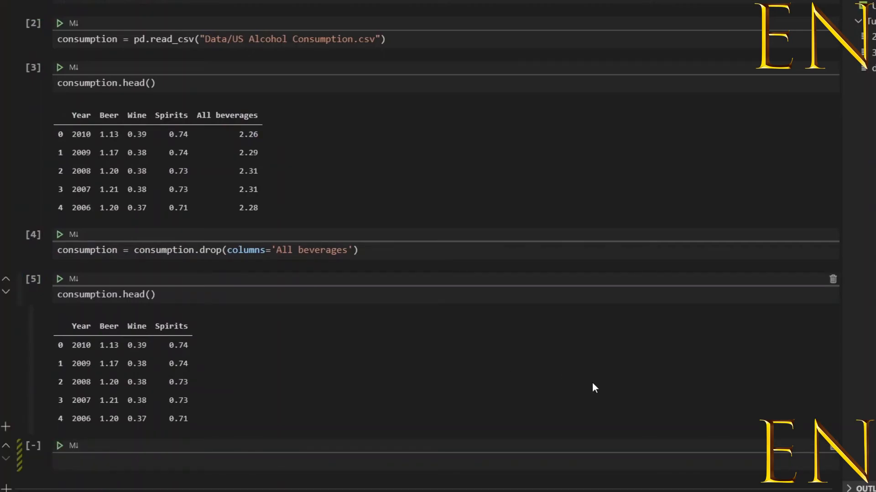
Step: Define col = ['Year', 'Beer', 'Wine'] and drop those columns from consumption
{"action": "type", "text": "col"}
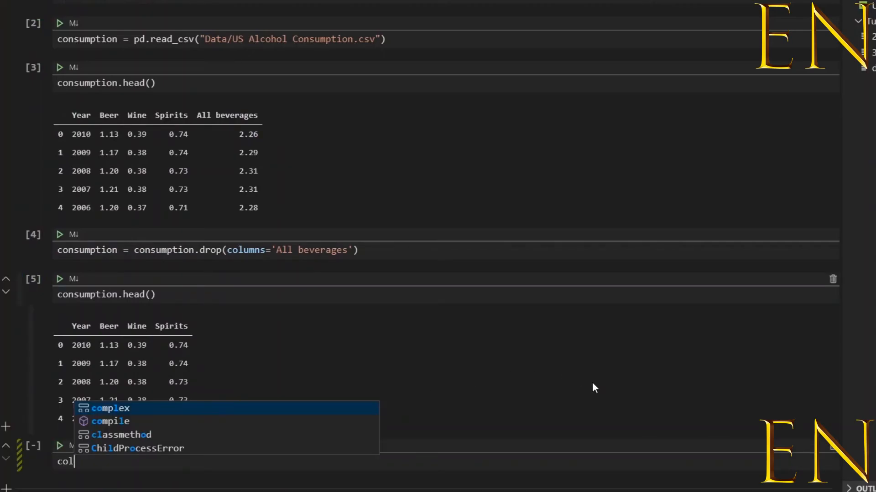
{"action": "key", "text": "Backspace"}
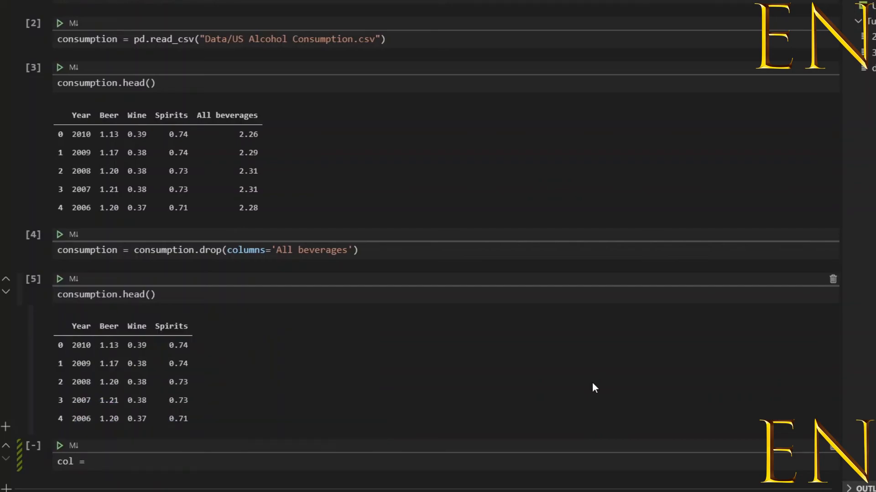
{"action": "type", "text": "['']"}
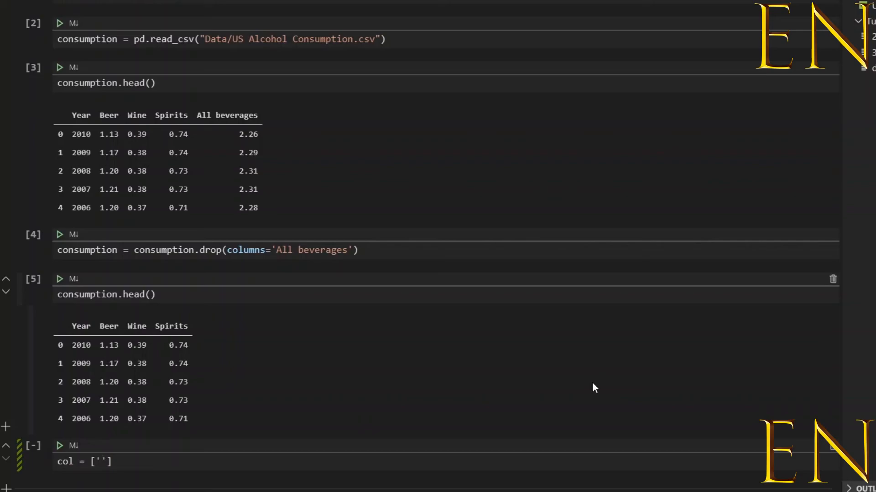
{"action": "type", "text": "Year',"}
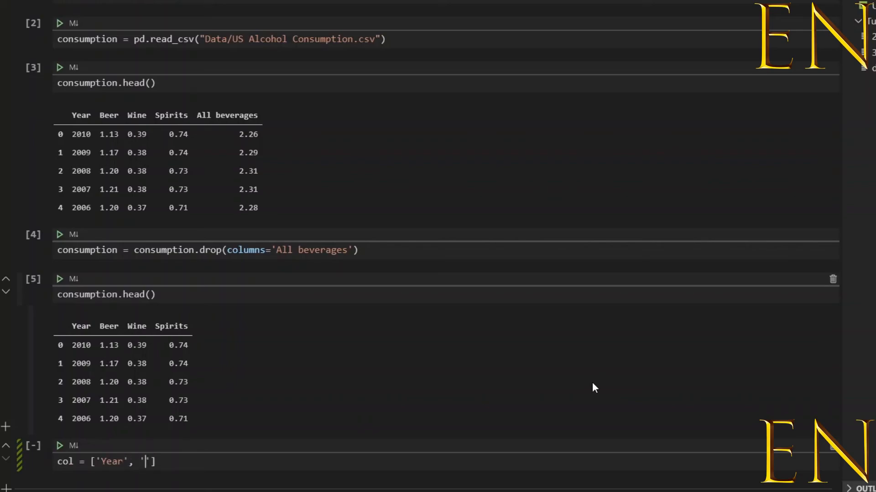
{"action": "type", "text": "Beer"}
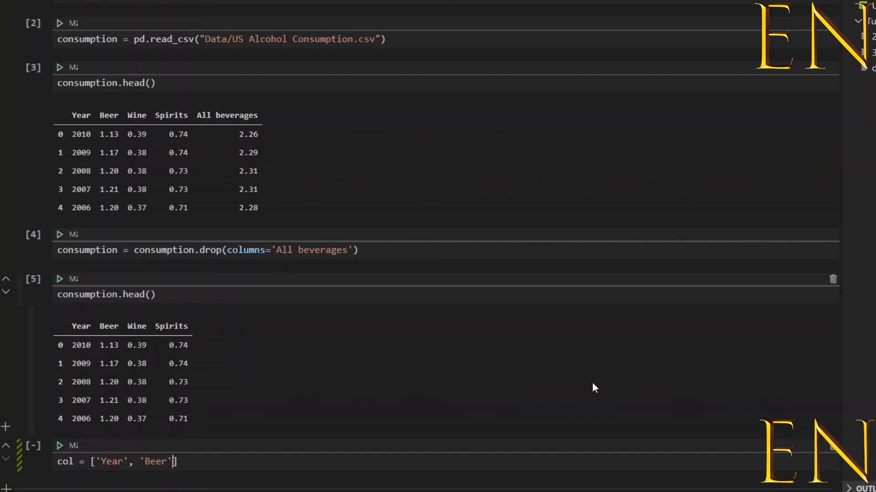
{"action": "type", "text": ", 'Wine'"}
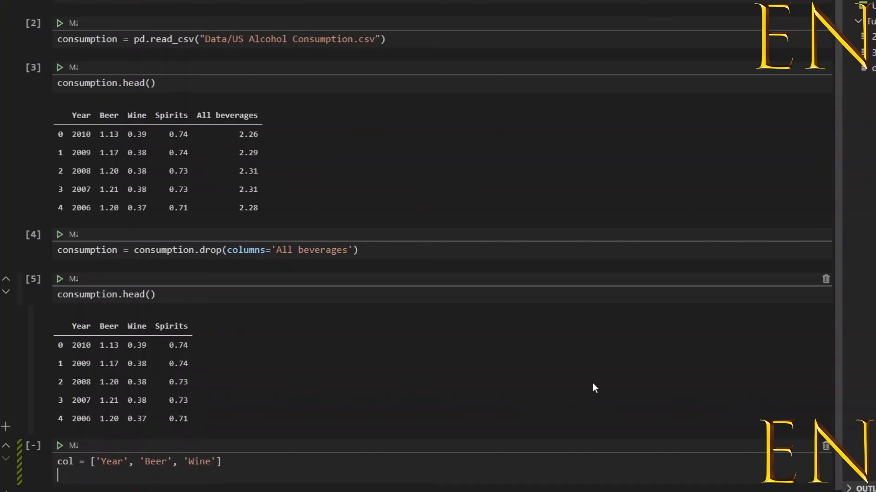
{"action": "type", "text": "consumption = consumption.drop"}
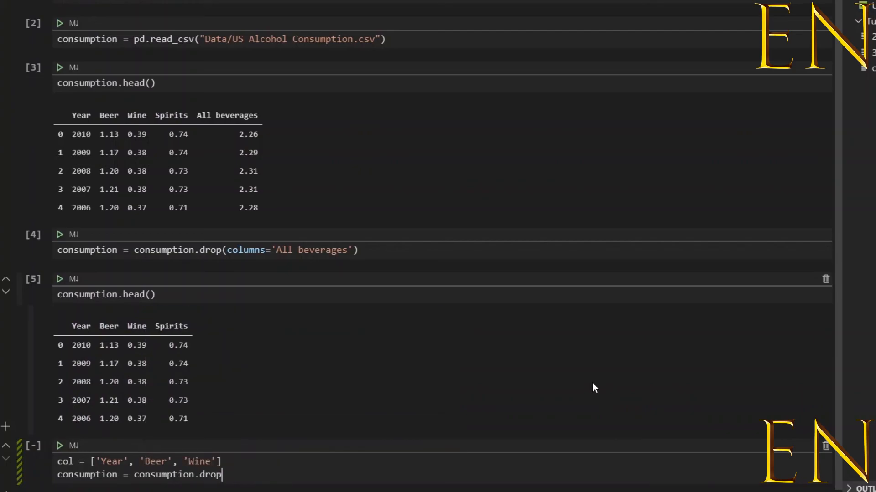
{"action": "type", "text": "(columns="}
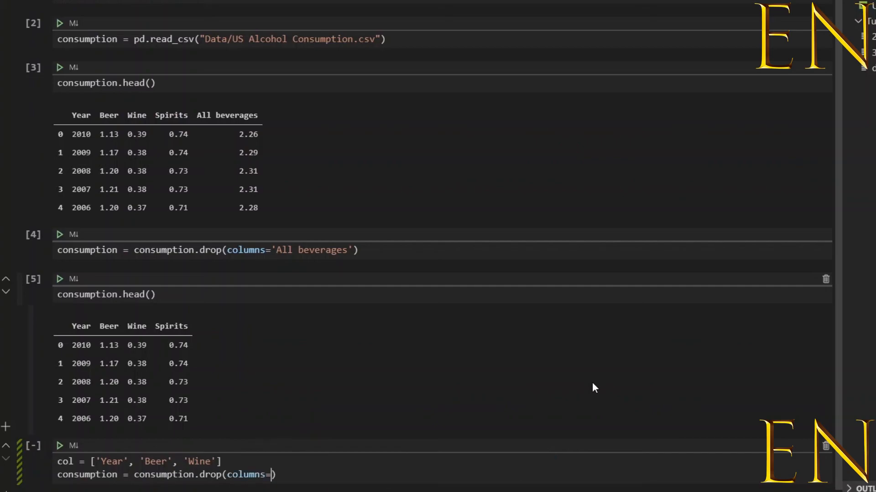
{"action": "type", "text": "col"}
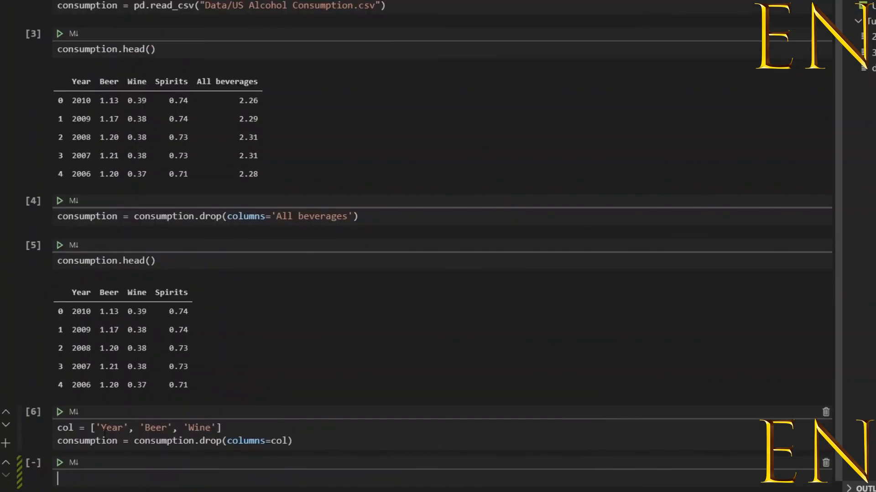
Step: Run consumption.head() to preview the remaining Spirits column
{"action": "type", "text": "consumption.head"}
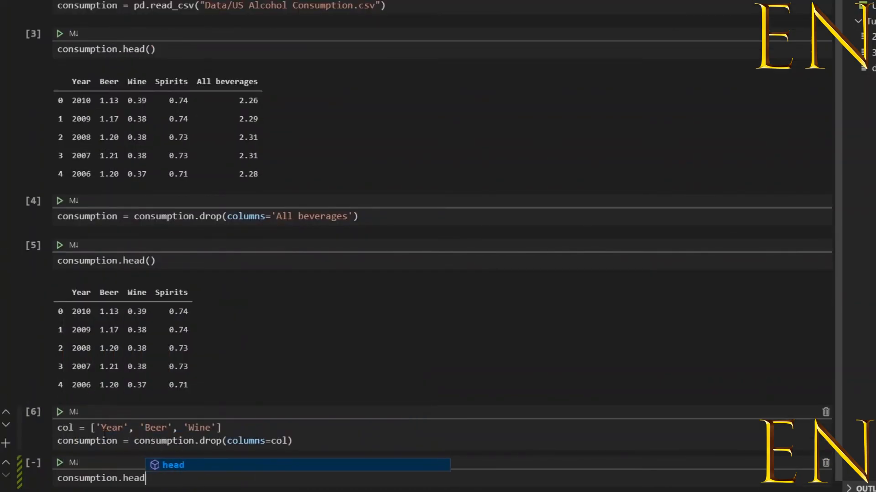
{"action": "key", "text": "Enter"}
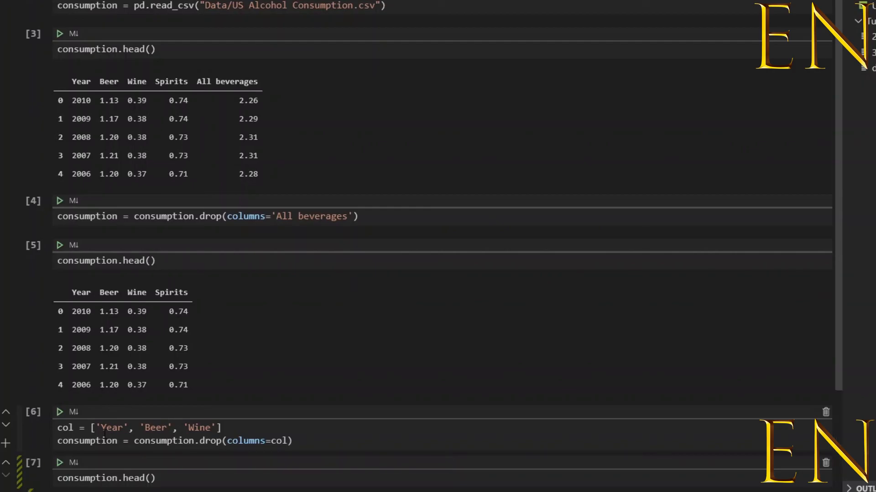
{"action": "scroll", "scroll_direction": "down", "scroll_amount": 3}
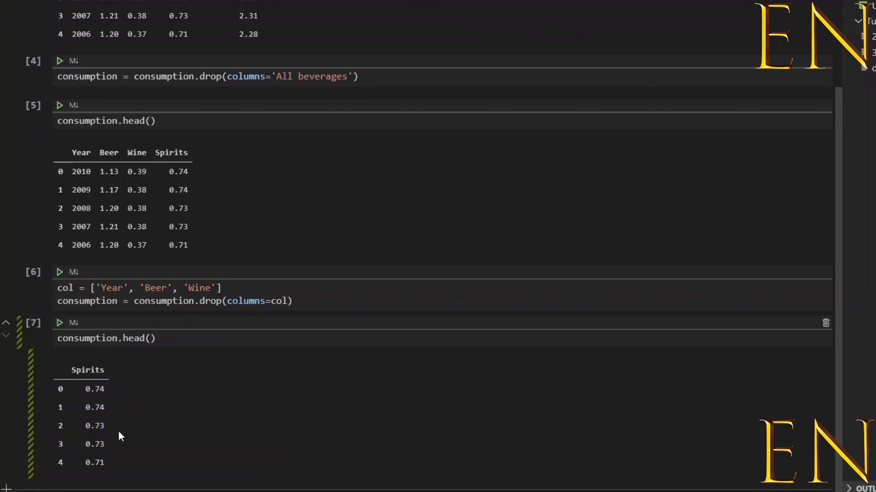
{"action": "mouse_move", "coordinate": [118, 421]}
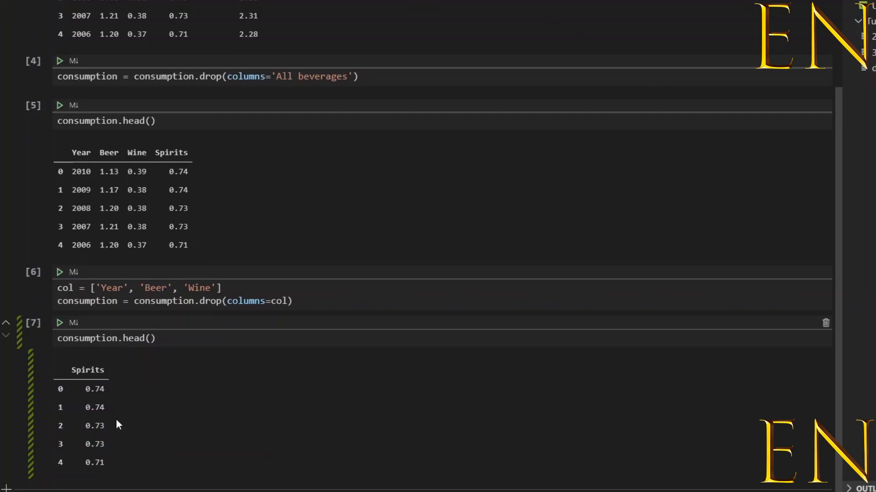
{"action": "mouse_move", "coordinate": [87, 323]}
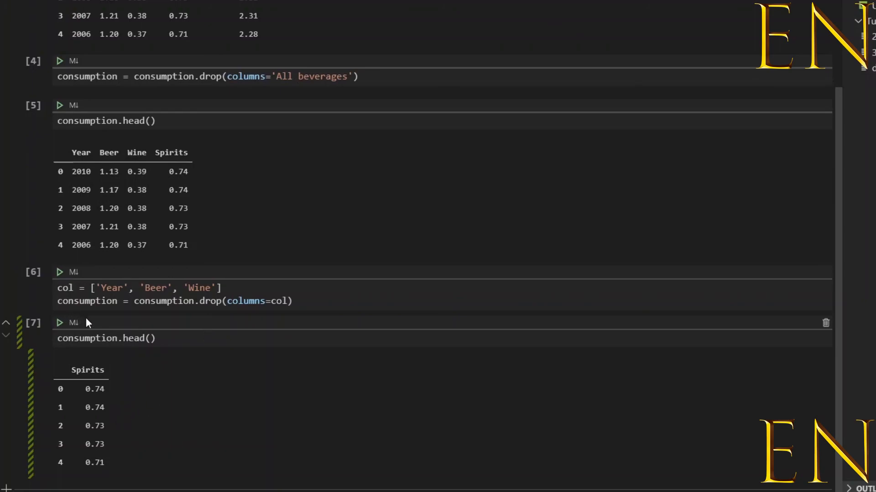
{"action": "mouse_move", "coordinate": [246, 315]}
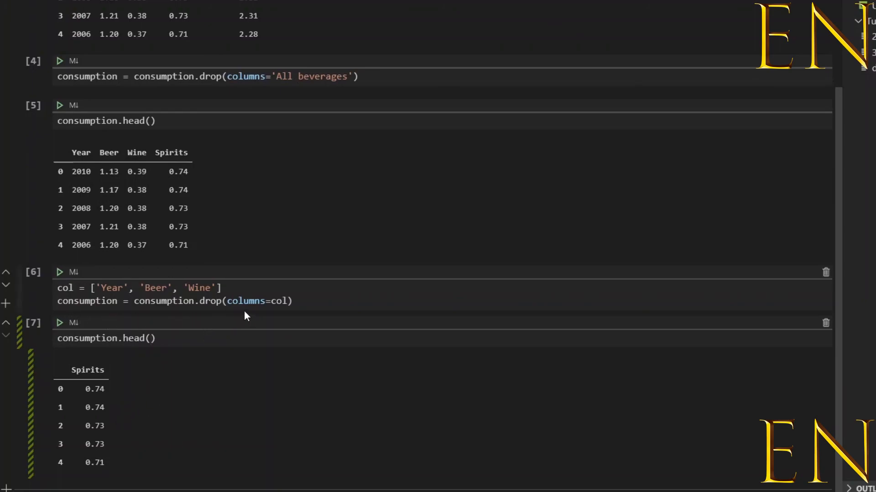